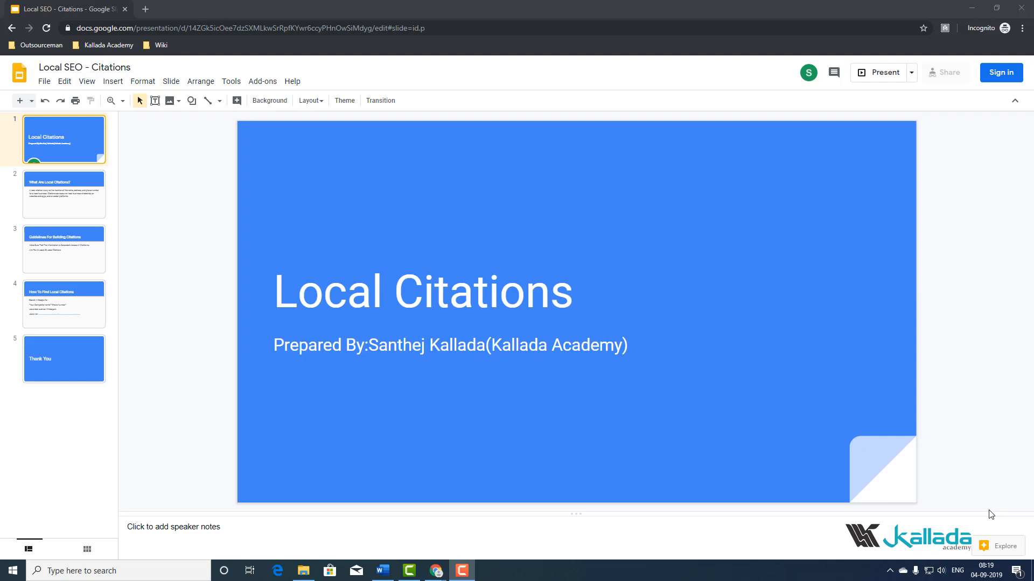
pyautogui.moveTo(320, 301)
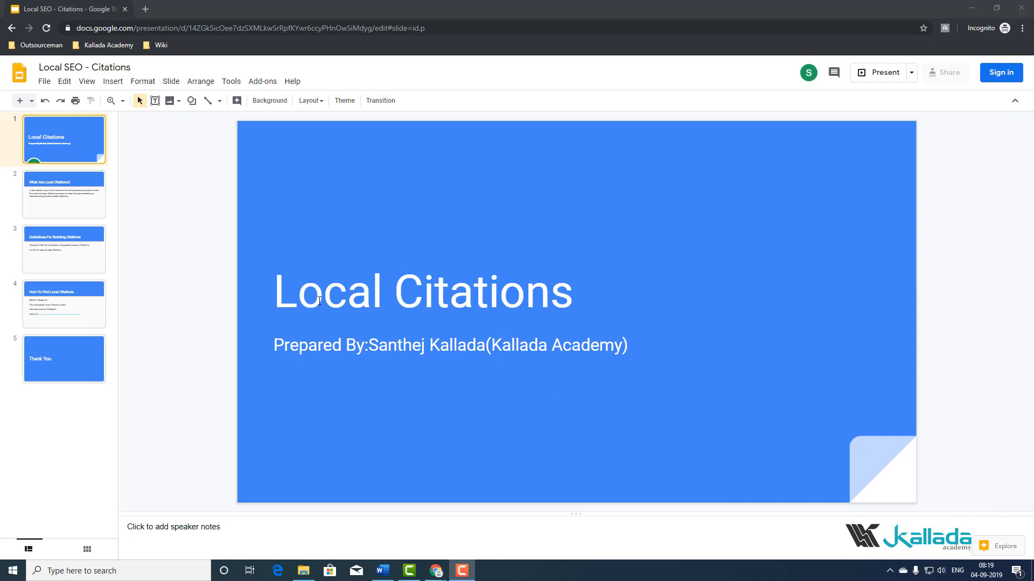
pyautogui.moveTo(65, 195)
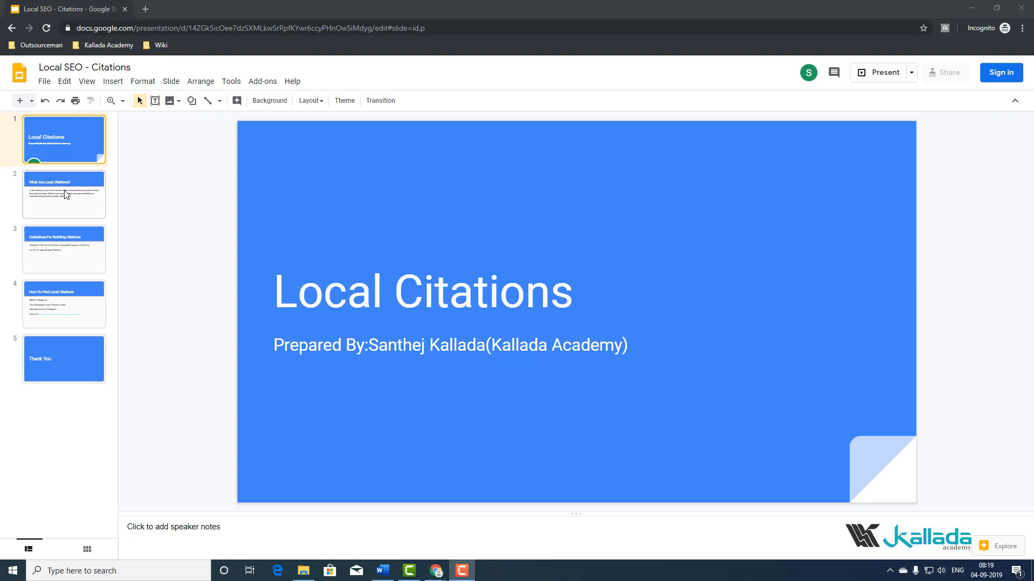
# Show slide 2 'What Are Local Citations?' in the Local SEO - Citations deck
pyautogui.click(63, 194)
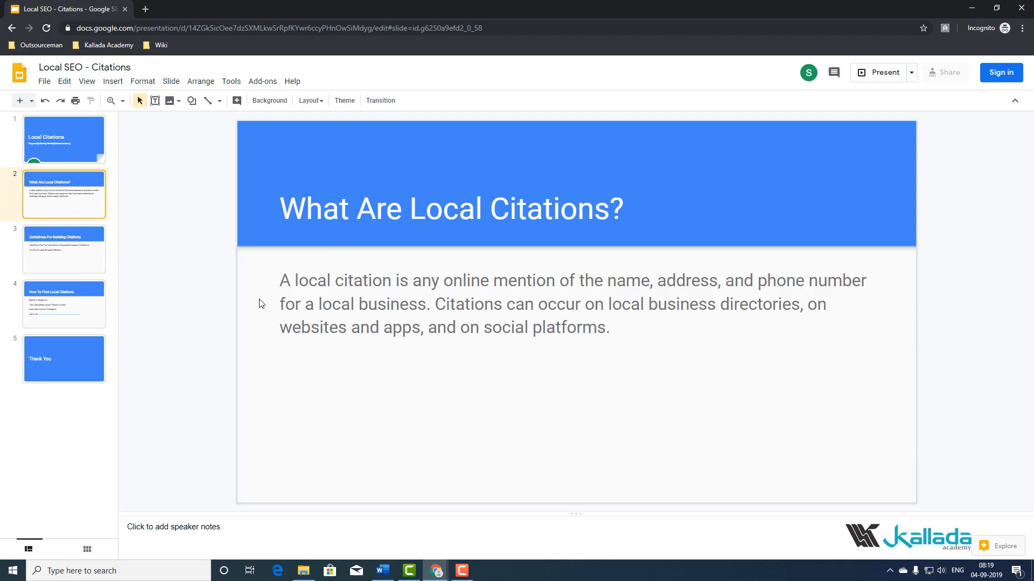
pyautogui.moveTo(145, 10)
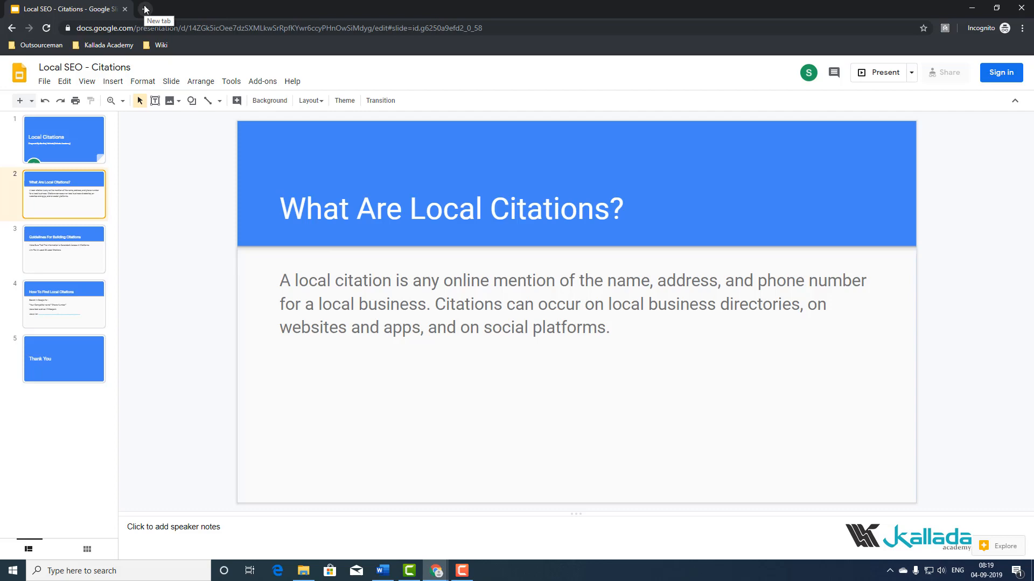
# Search Google for kallada academy and bring the Justdial and Bharathlisting results into view
pyautogui.click(145, 8)
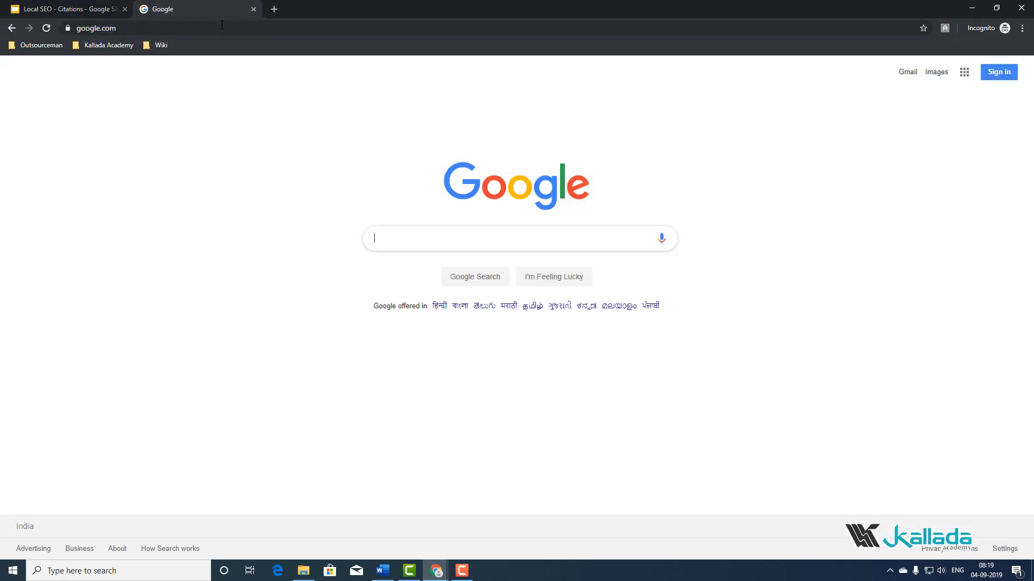
pyautogui.write('kallada a')
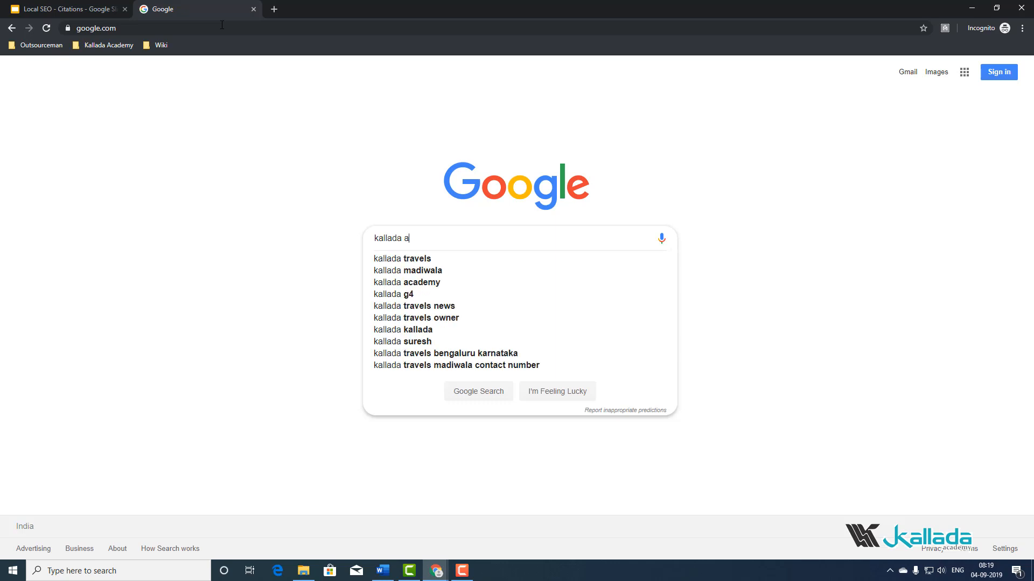
pyautogui.click(407, 282)
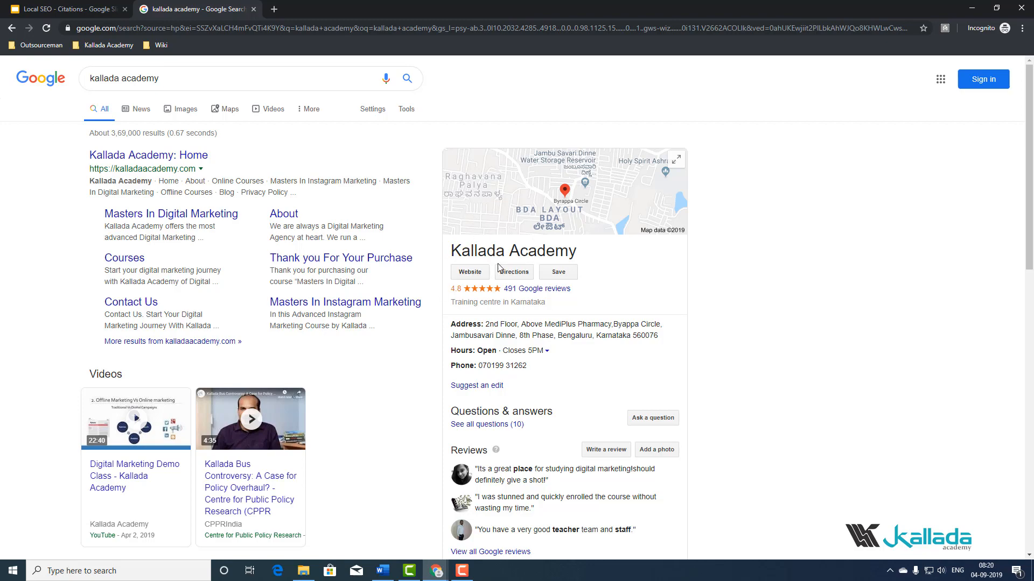
pyautogui.scroll(-3)
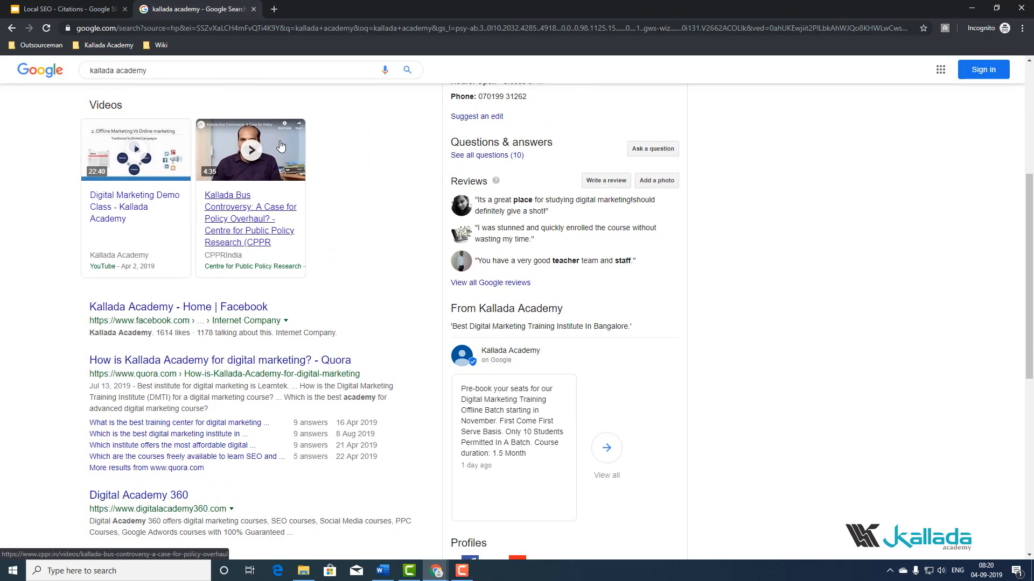
pyautogui.scroll(-3)
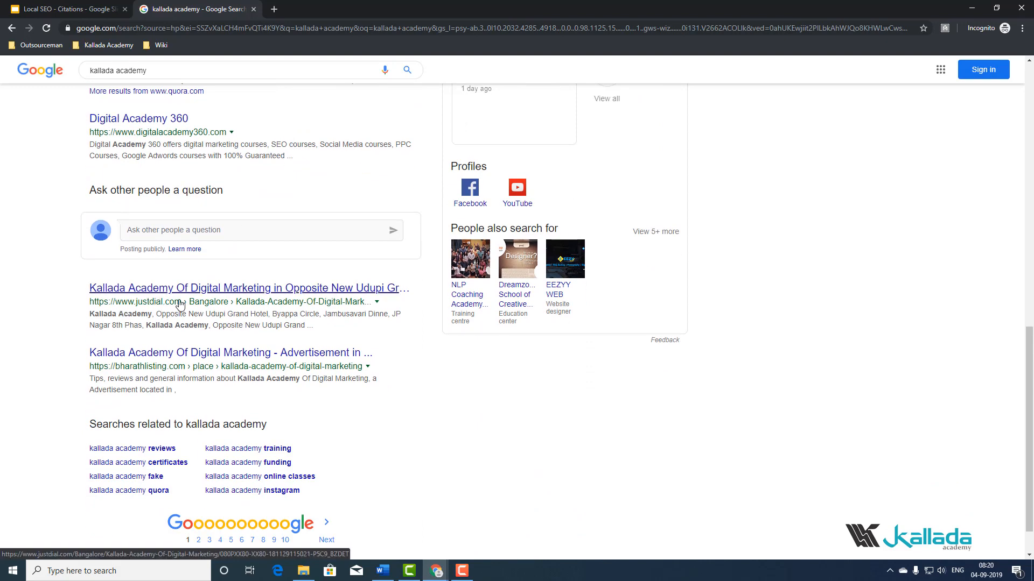
pyautogui.click(249, 289)
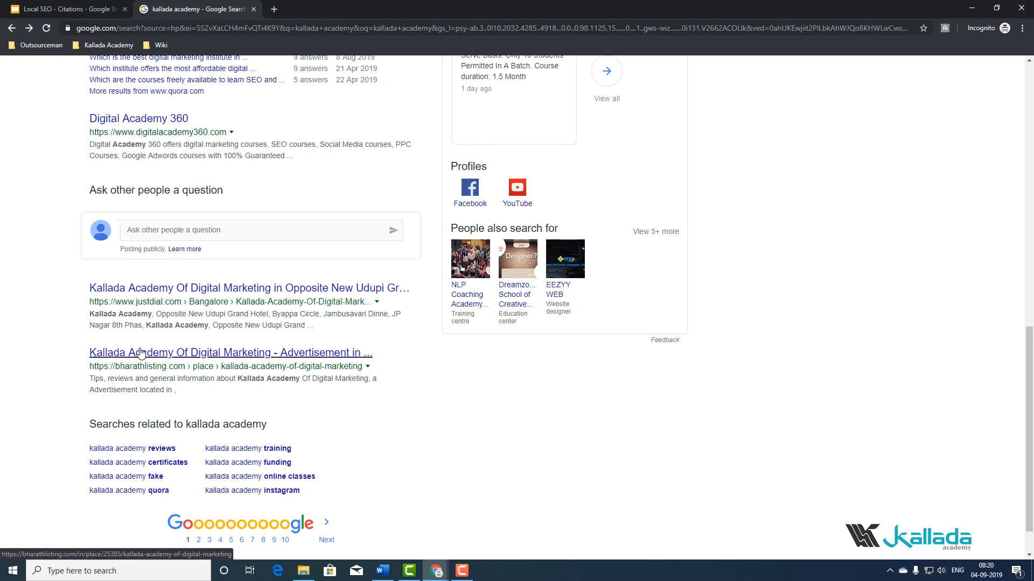
# View the academy's Bharathlisting directory page as an example citation, then return to the deck
pyautogui.click(229, 353)
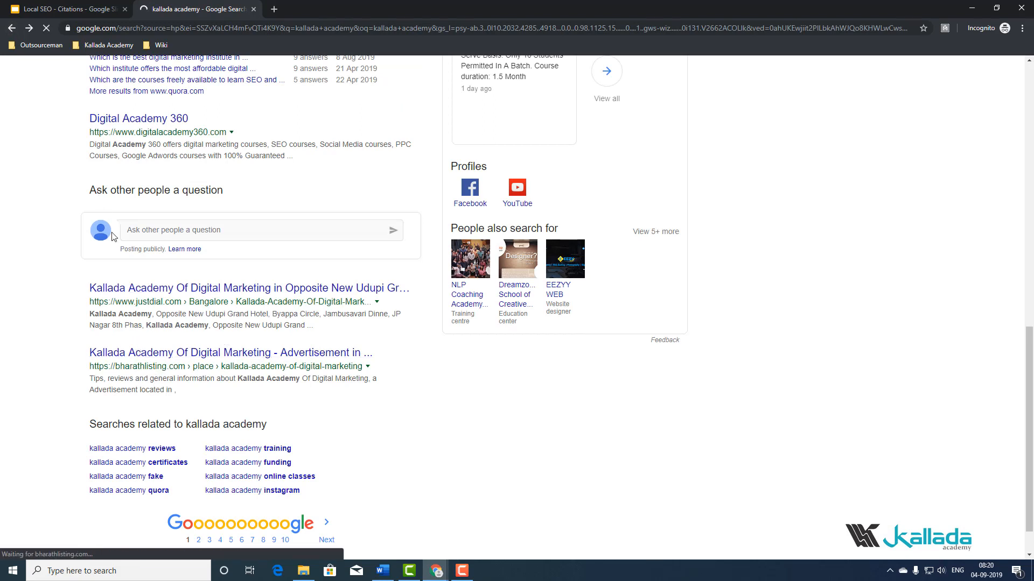
pyautogui.click(230, 354)
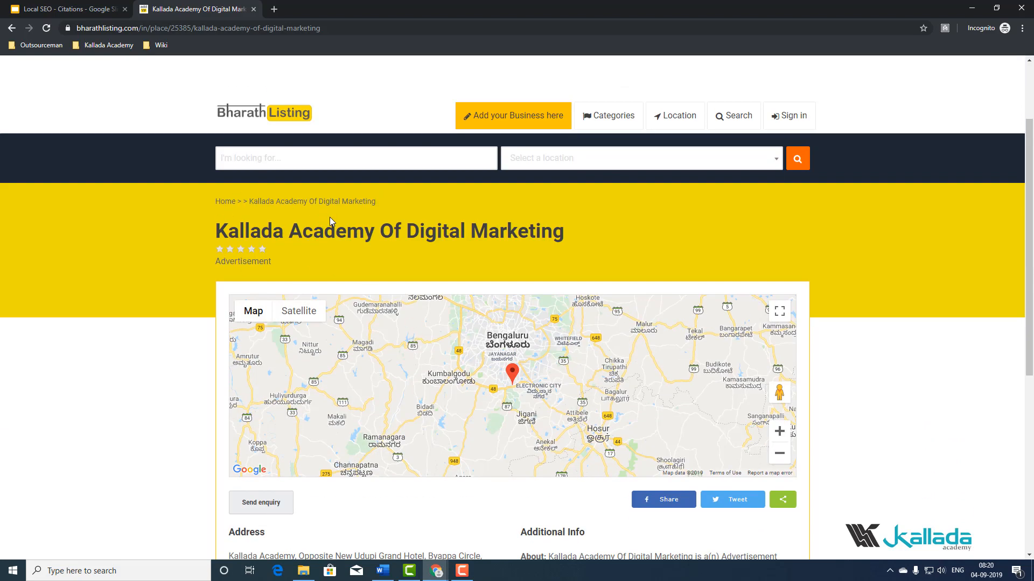
pyautogui.click(66, 9)
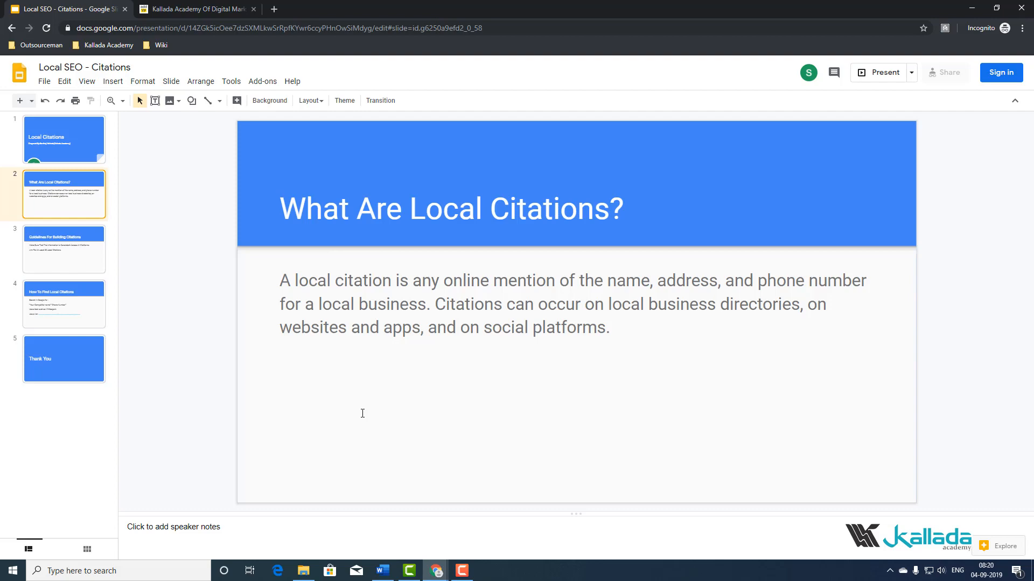
pyautogui.moveTo(307, 322)
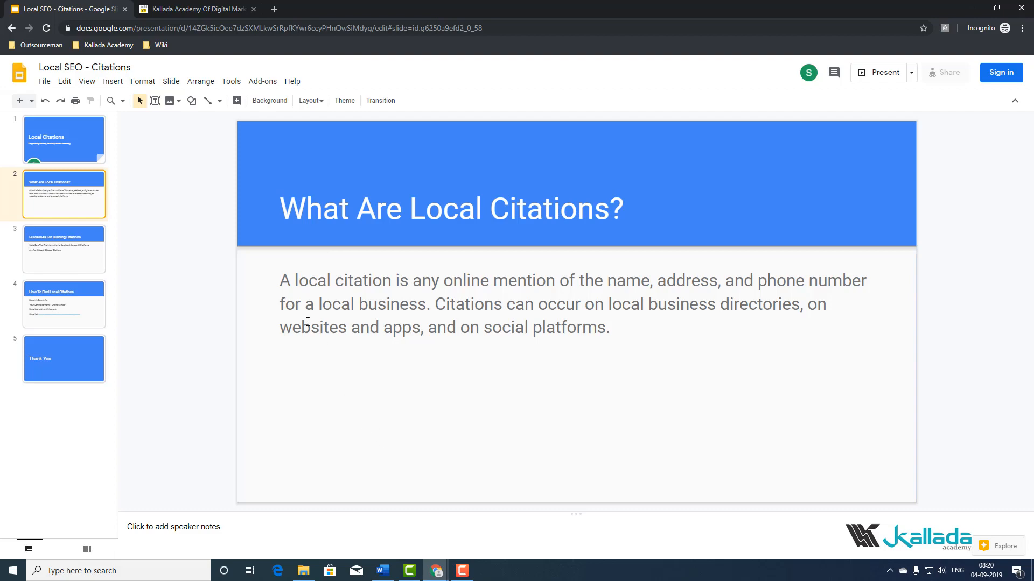
pyautogui.moveTo(93, 216)
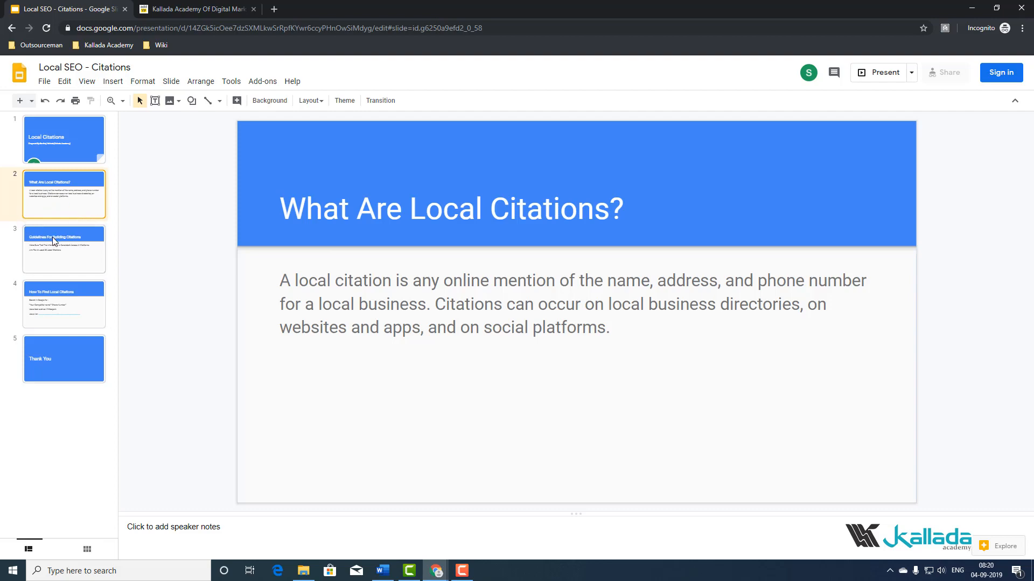
pyautogui.moveTo(28, 252)
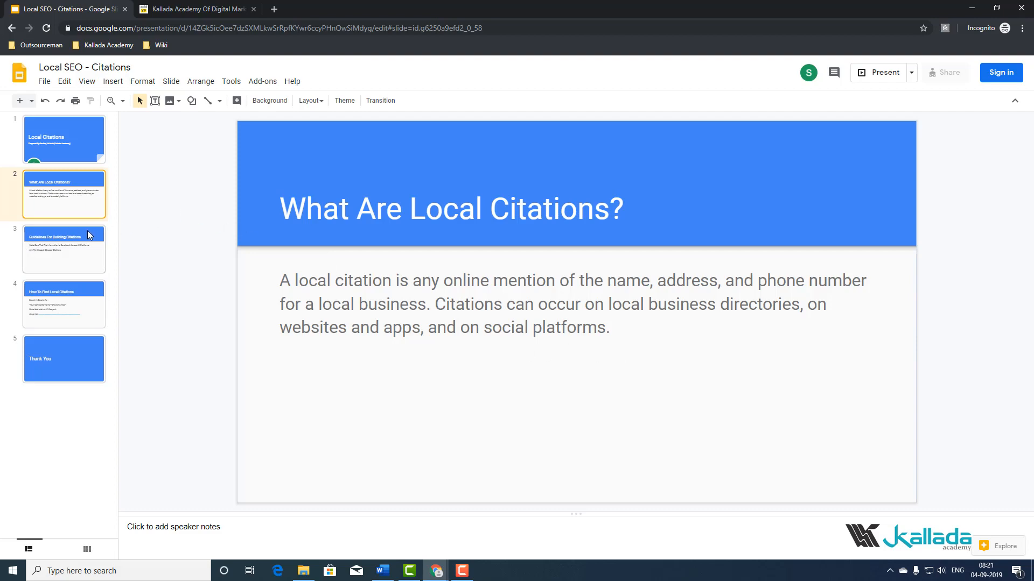
# Show slide 3 'Guidelines For Building Citations' about consistency and 20+ citations
pyautogui.click(64, 248)
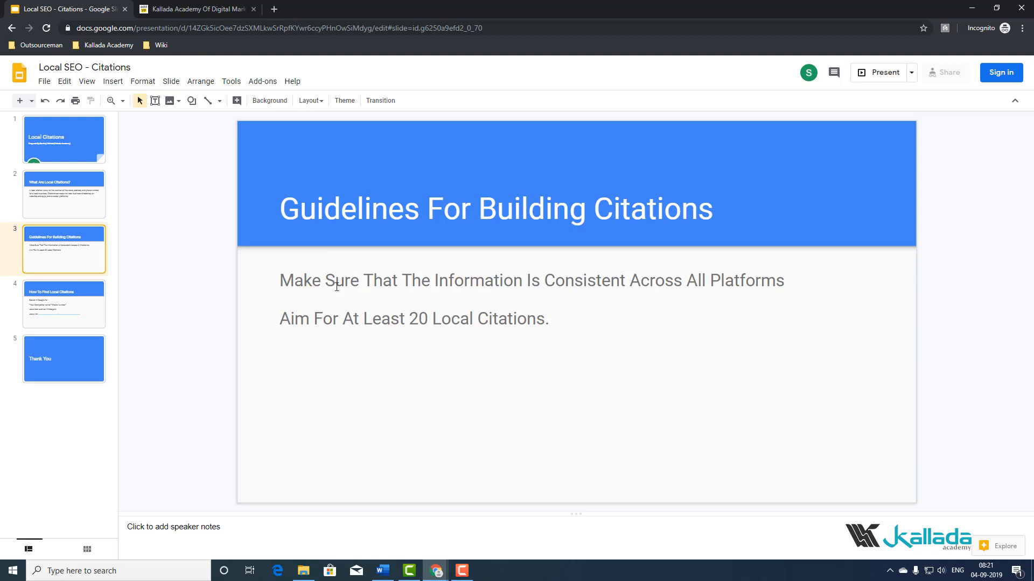
pyautogui.moveTo(544, 267)
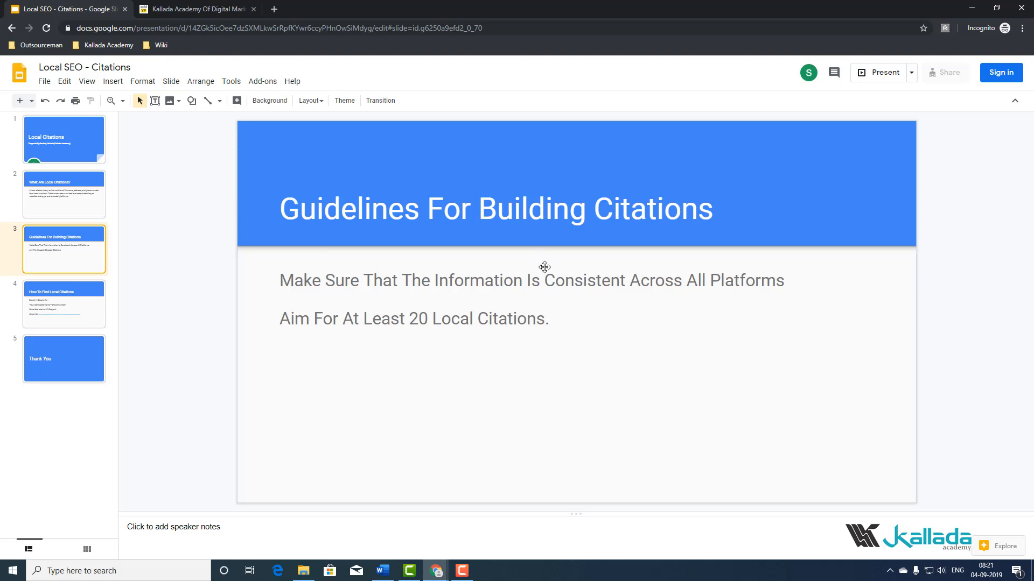
pyautogui.moveTo(540, 268)
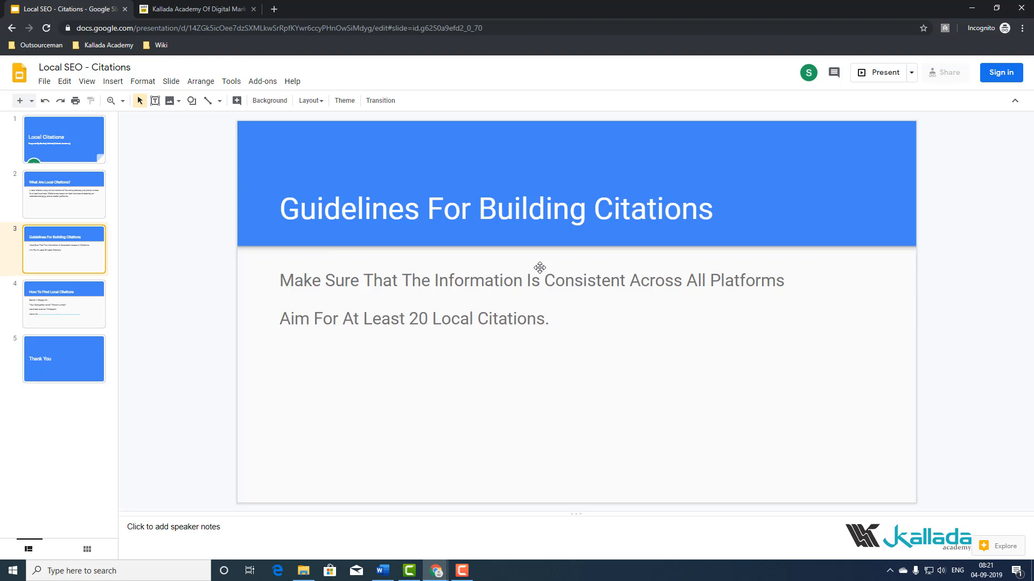
pyautogui.moveTo(436, 268)
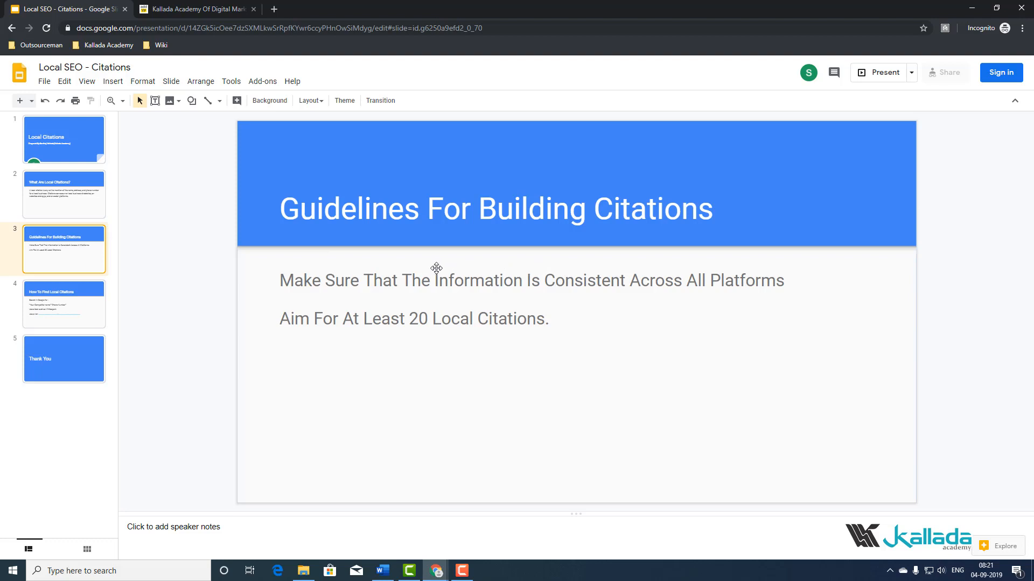
pyautogui.moveTo(399, 268)
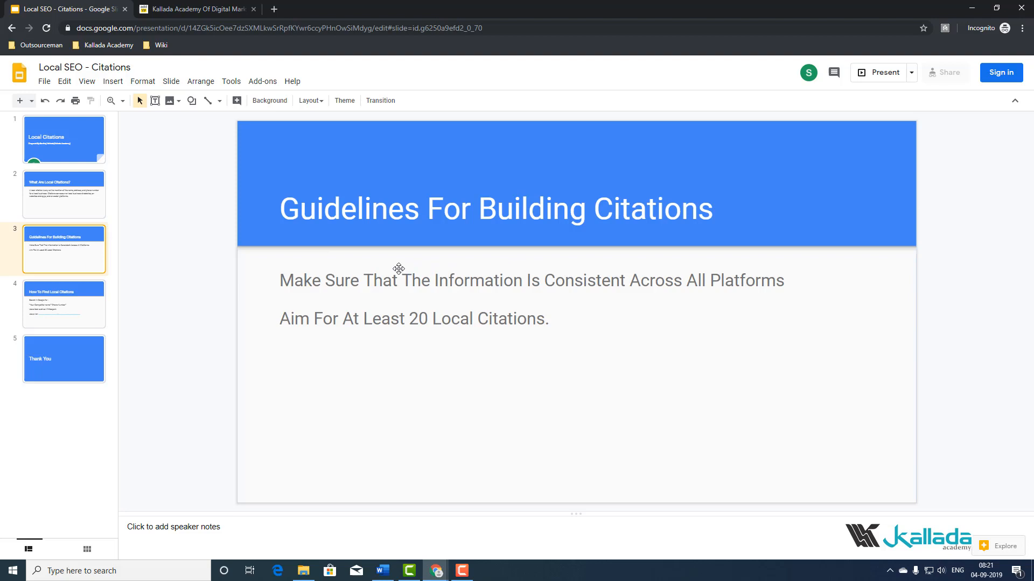
# Show slide 4 'How To Find Local Citations' listing Google search, Whitespark and a directory list
pyautogui.click(64, 304)
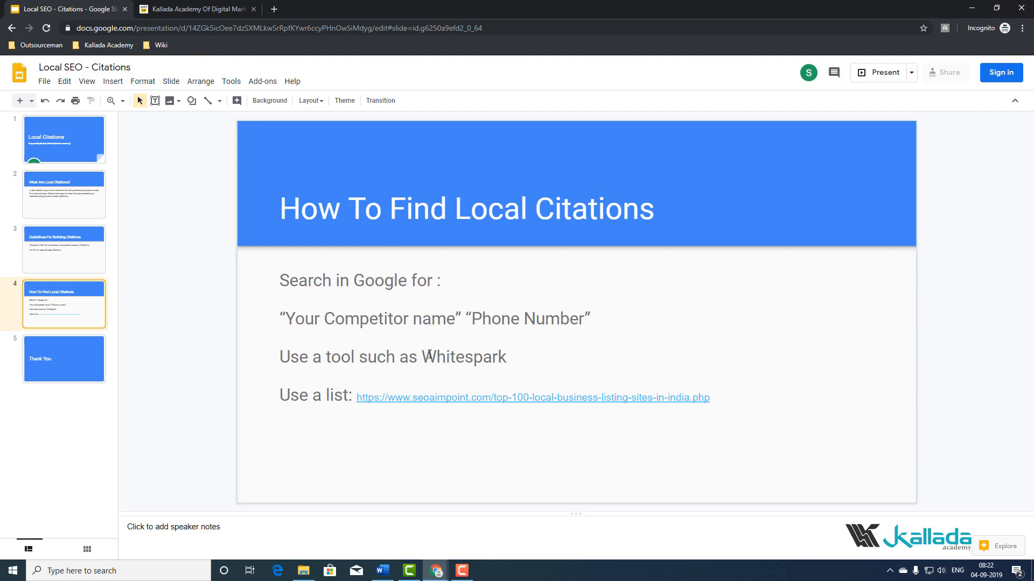
pyautogui.moveTo(264, 238)
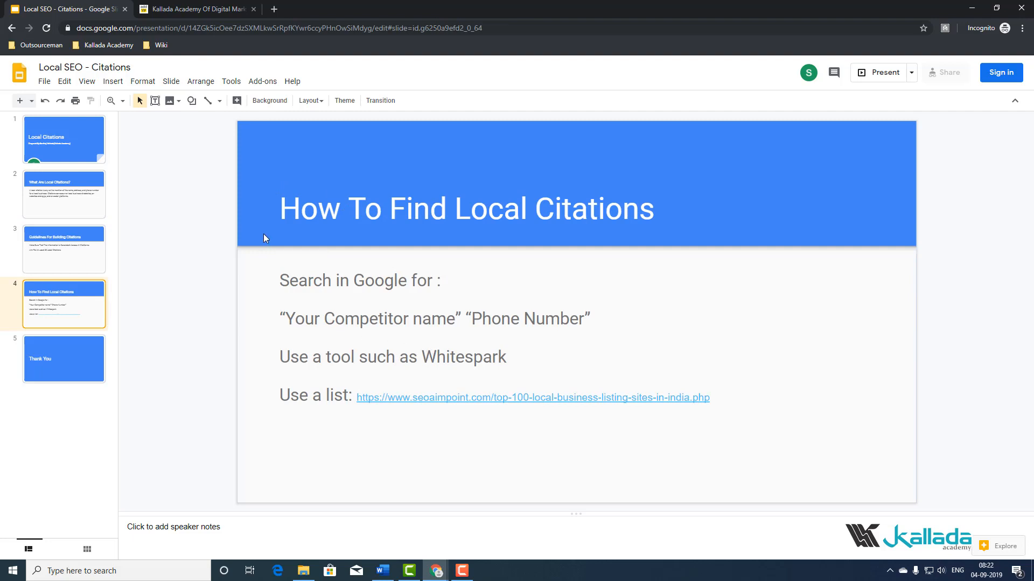
pyautogui.moveTo(326, 288)
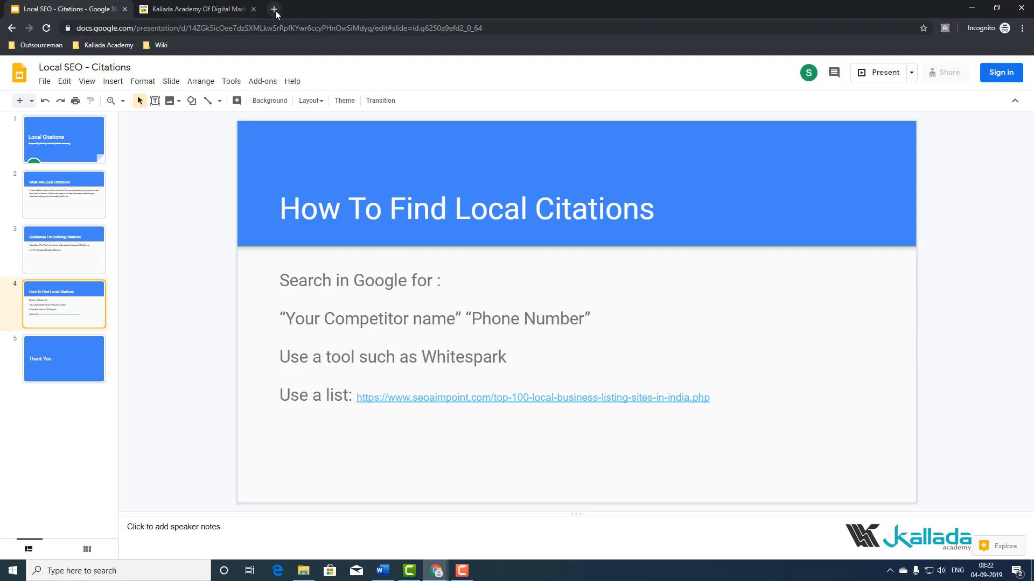
pyautogui.moveTo(274, 10)
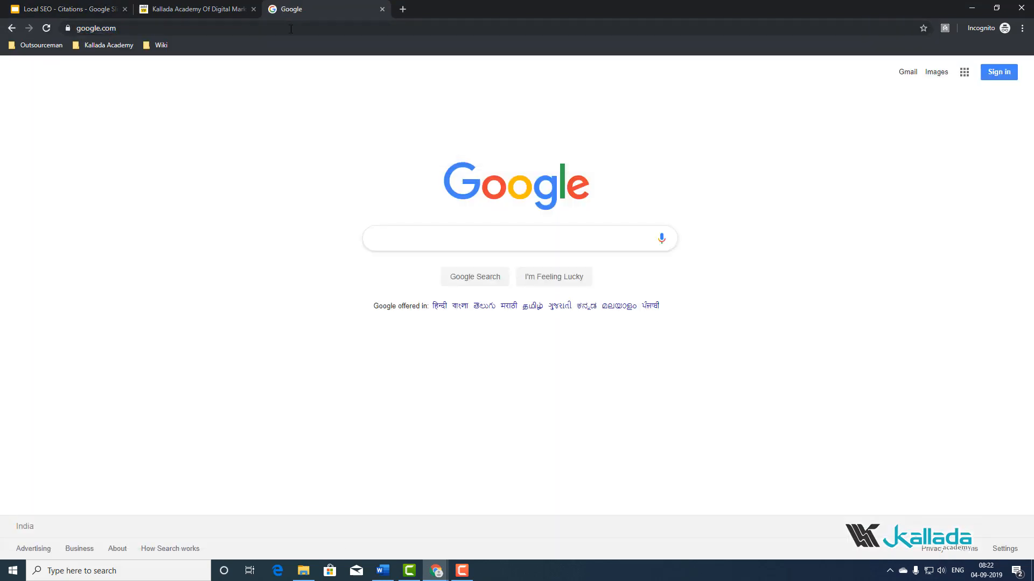
pyautogui.moveTo(354, 146)
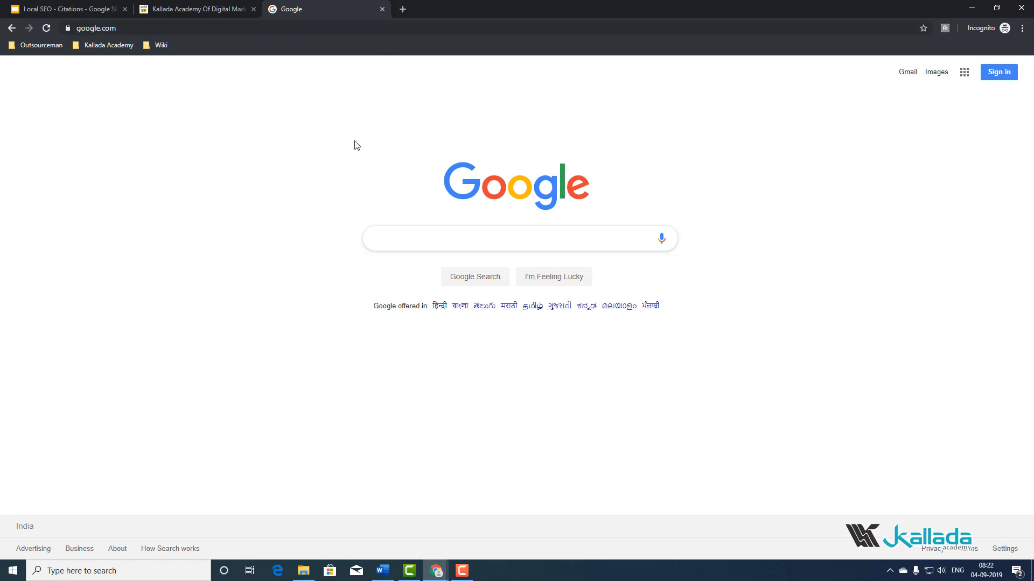
# Search digital marketing training in bangalore and view Indras Academy's local business details from More places
pyautogui.write('digital marketing training in bangalore')
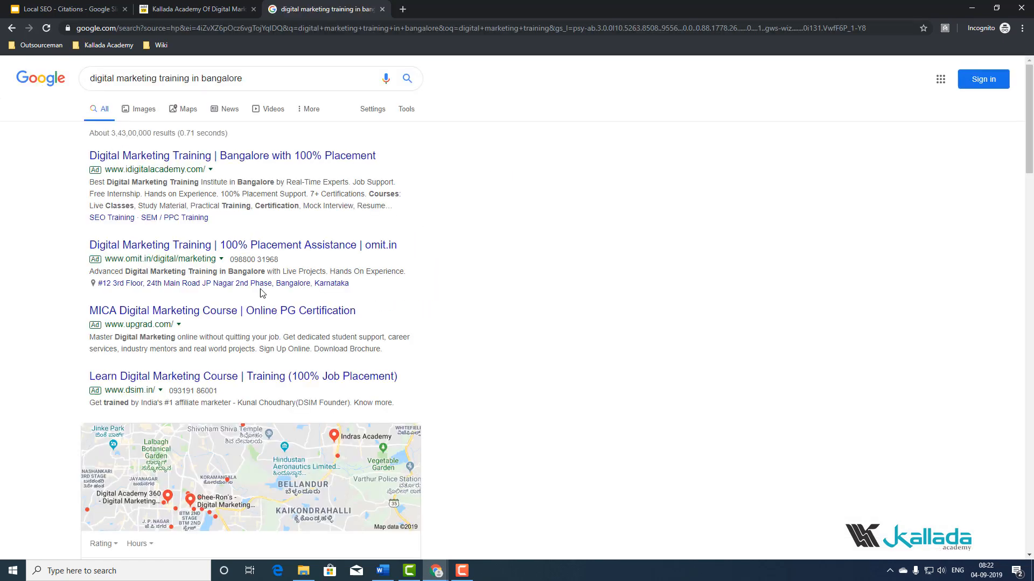
pyautogui.scroll(-3)
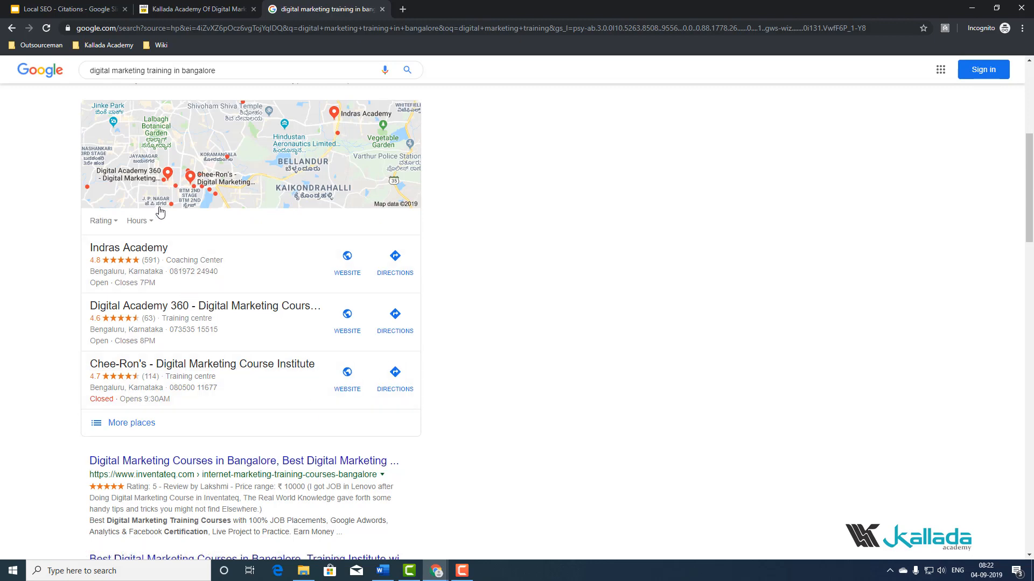
pyautogui.click(131, 422)
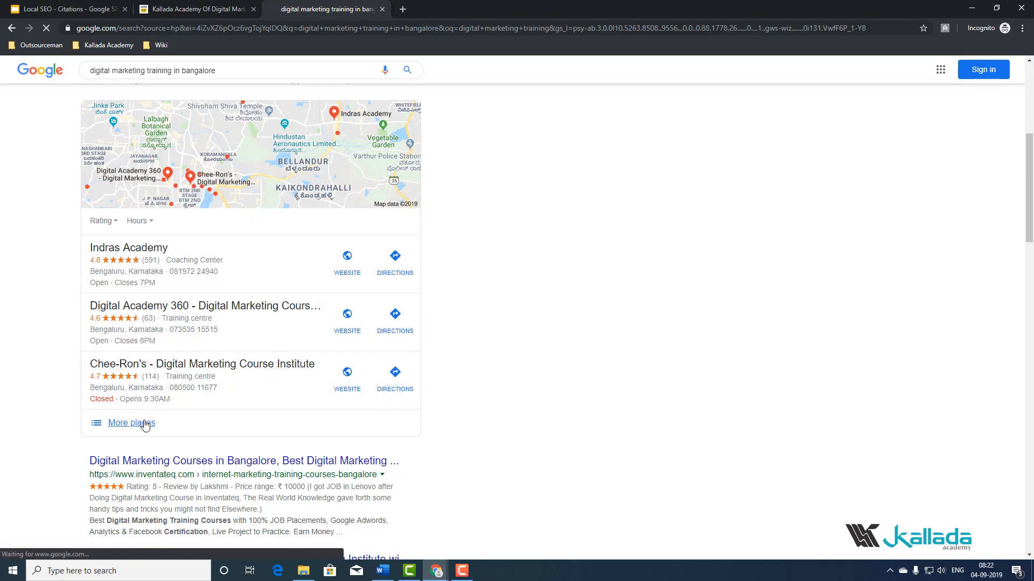
pyautogui.click(130, 422)
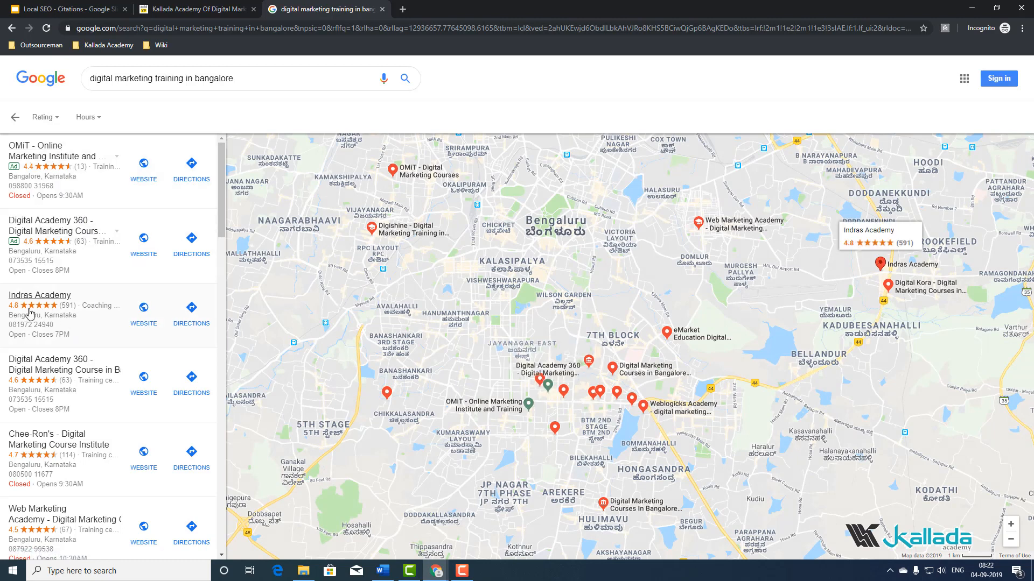
pyautogui.moveTo(57, 330)
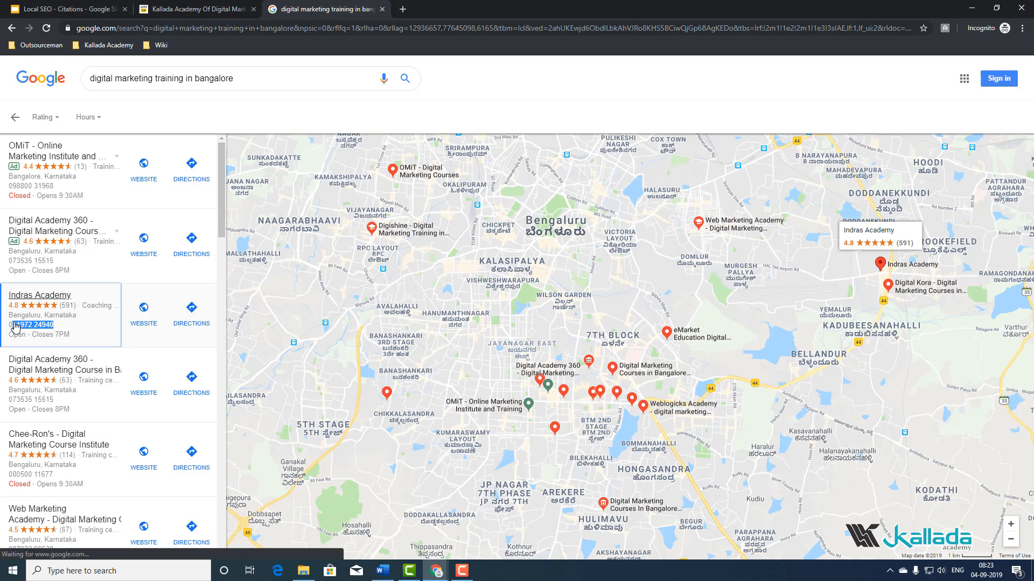
pyautogui.click(40, 295)
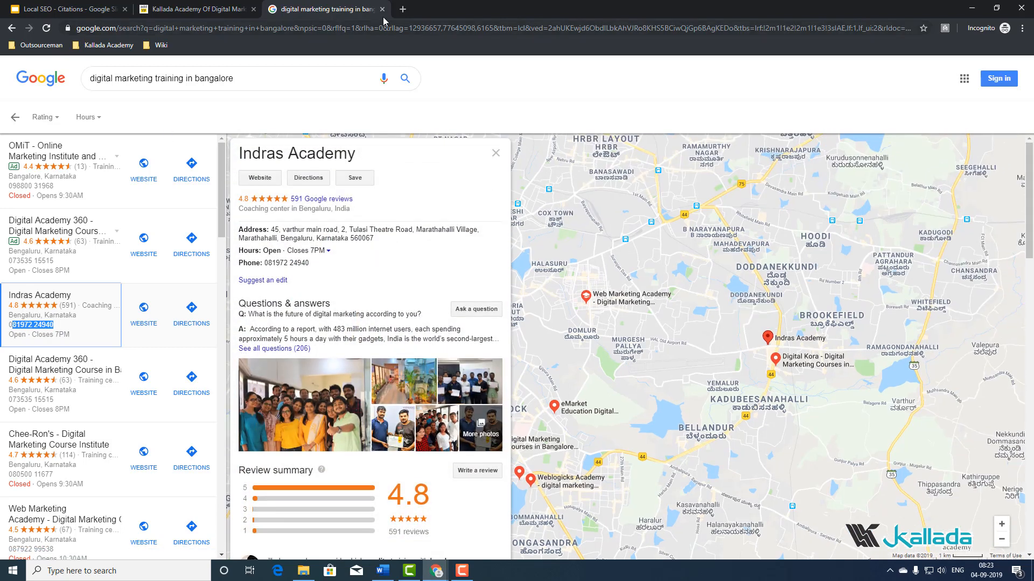
# Search Indras Academy in a new tab and open its yet5 and Justdial listings in new tabs
pyautogui.click(400, 9)
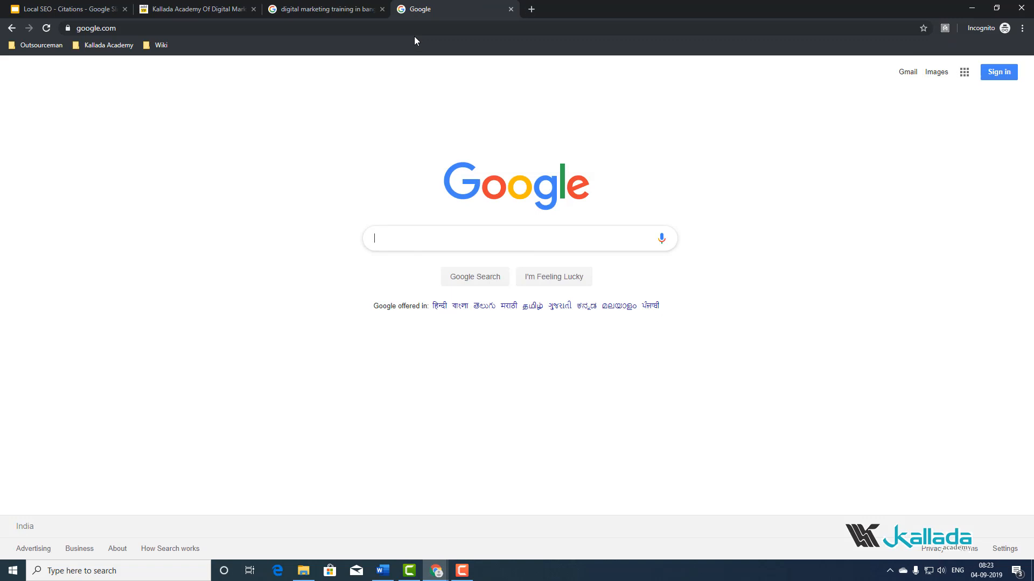
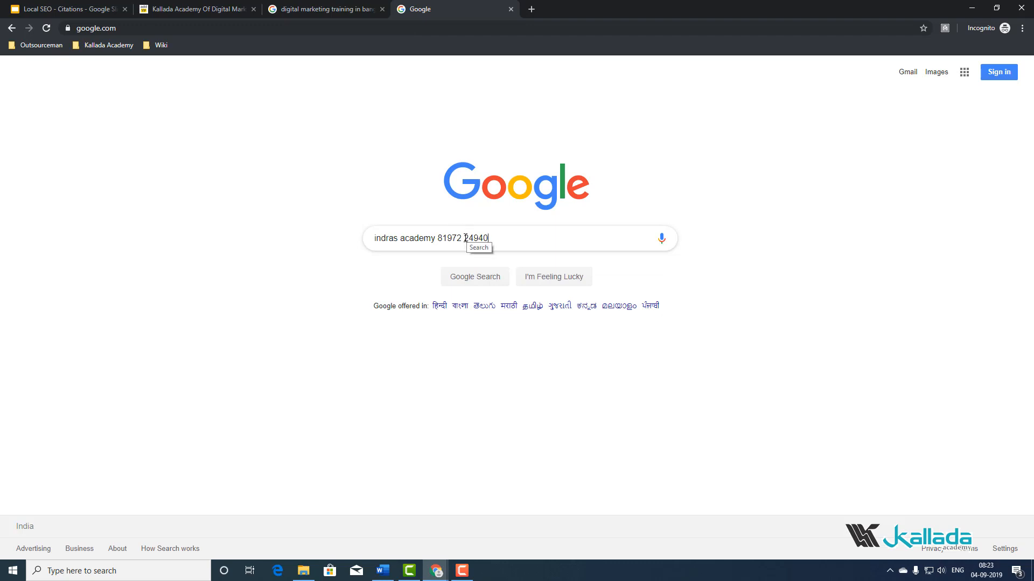
pyautogui.moveTo(614, 228)
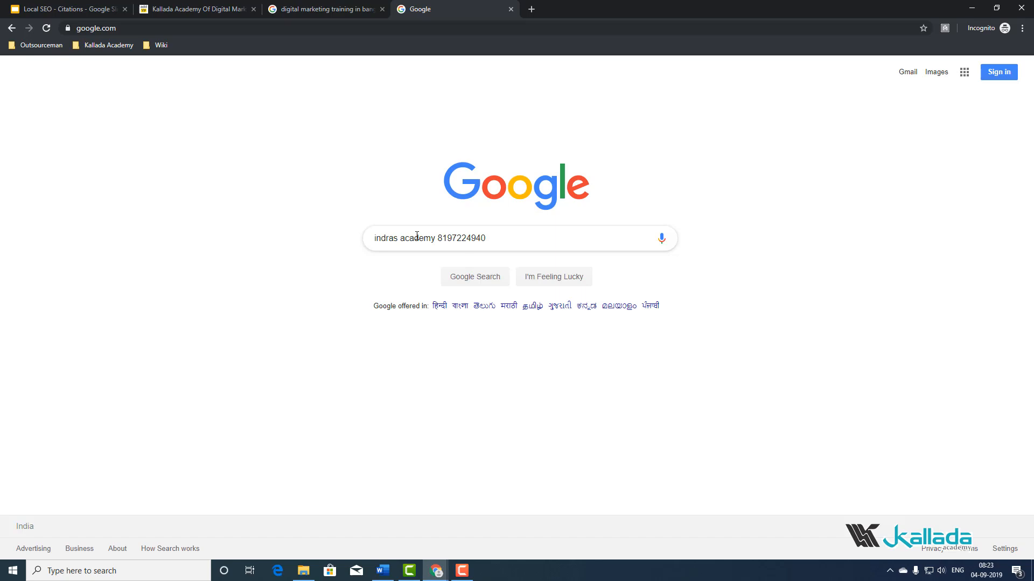
pyautogui.moveTo(538, 242)
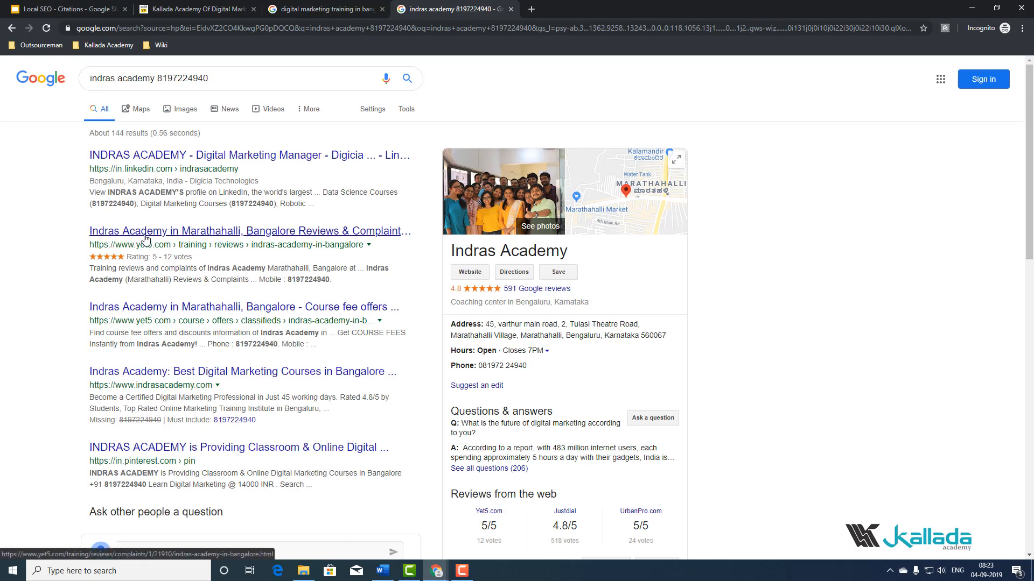
pyautogui.rightClick(147, 236)
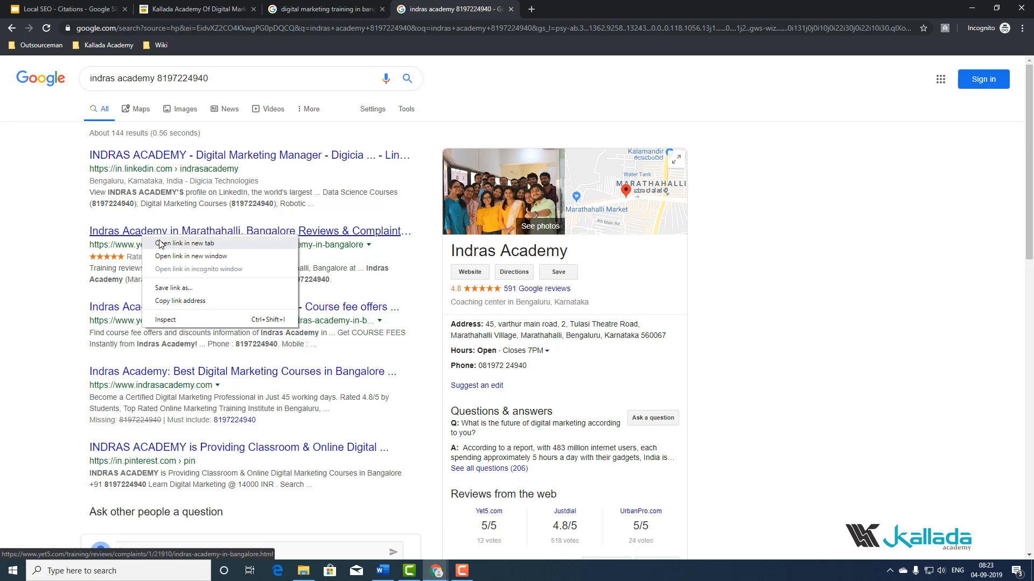
pyautogui.click(188, 244)
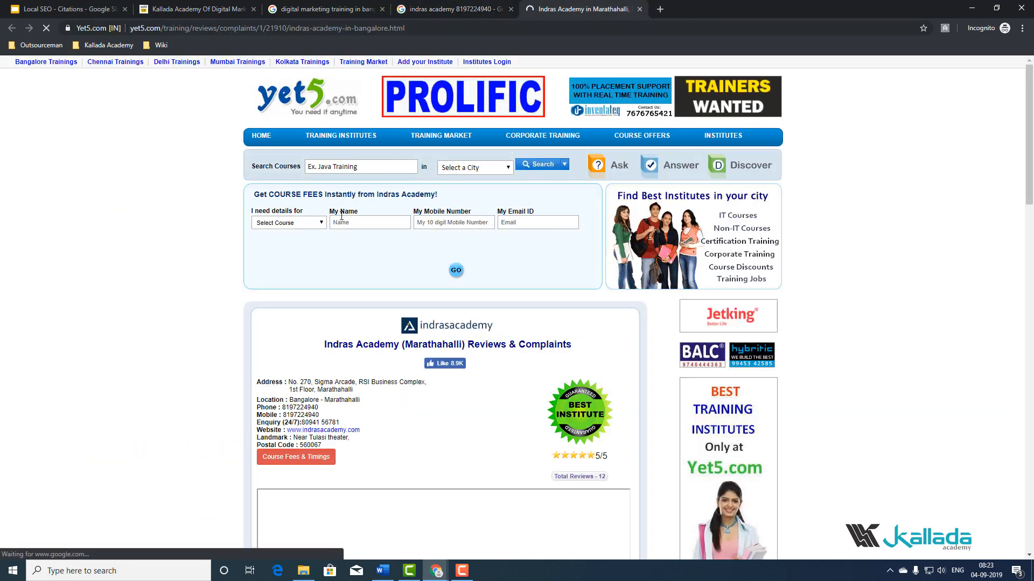
pyautogui.scroll(-3)
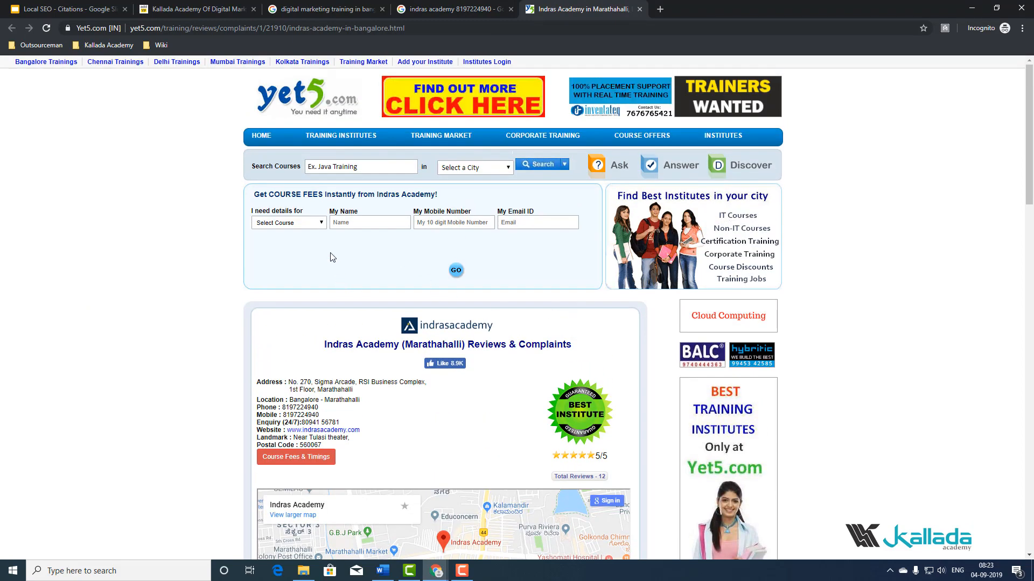
pyautogui.moveTo(355, 319)
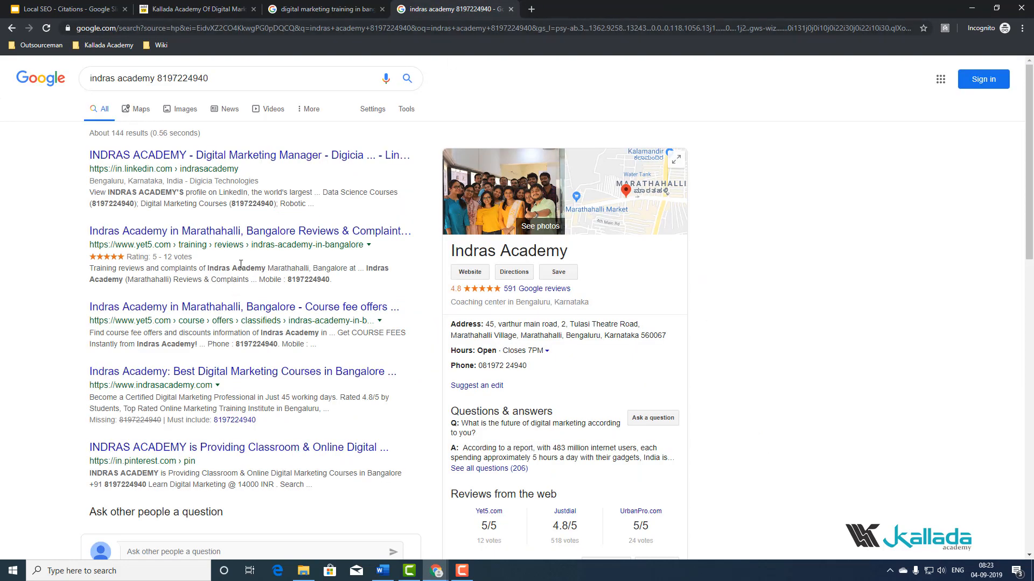
pyautogui.scroll(-3)
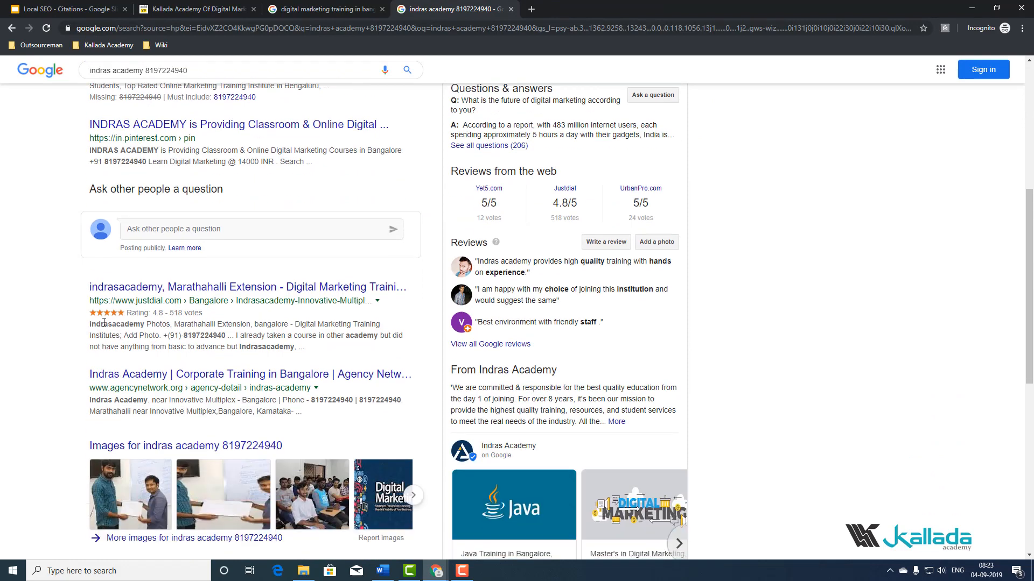
pyautogui.click(243, 286)
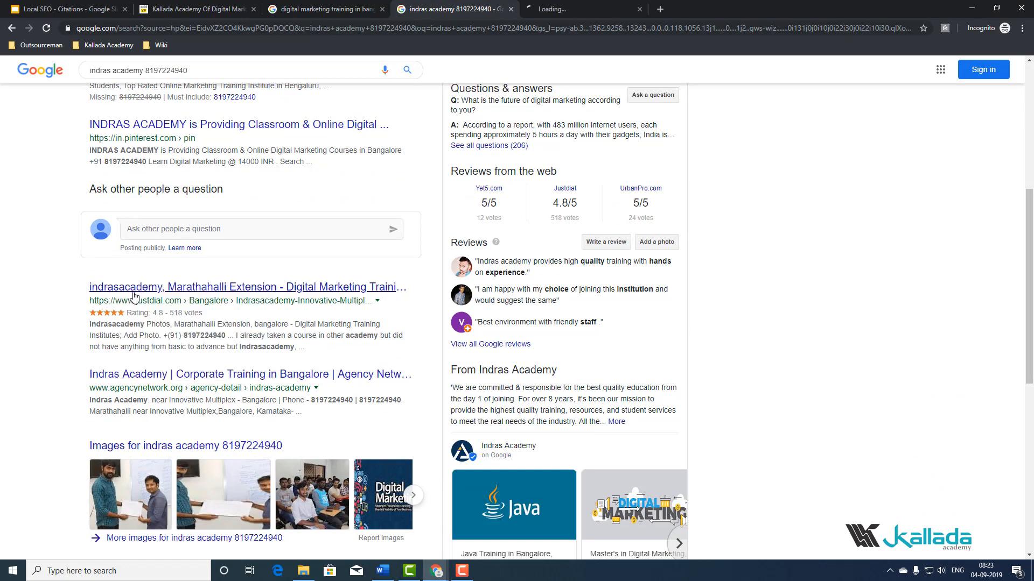
pyautogui.click(243, 287)
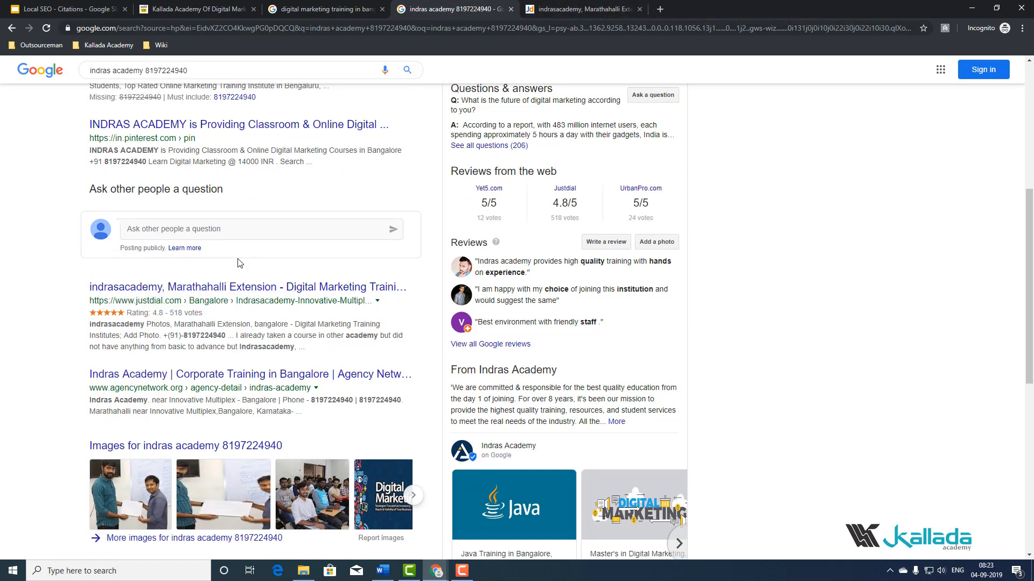
# Open the UrbanPro Indras Academy listing and review its profile overview and address
pyautogui.scroll(-3)
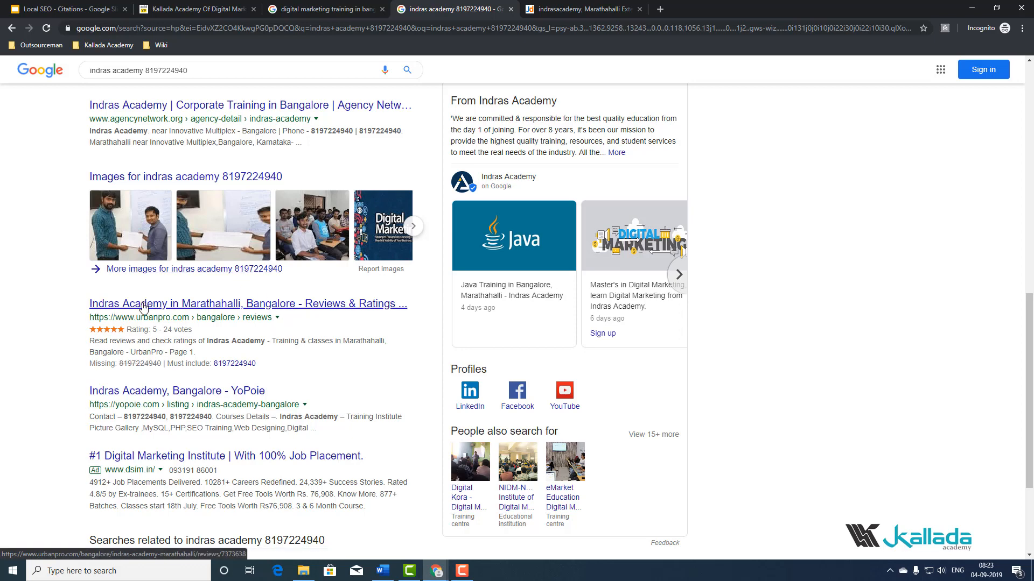
pyautogui.click(248, 304)
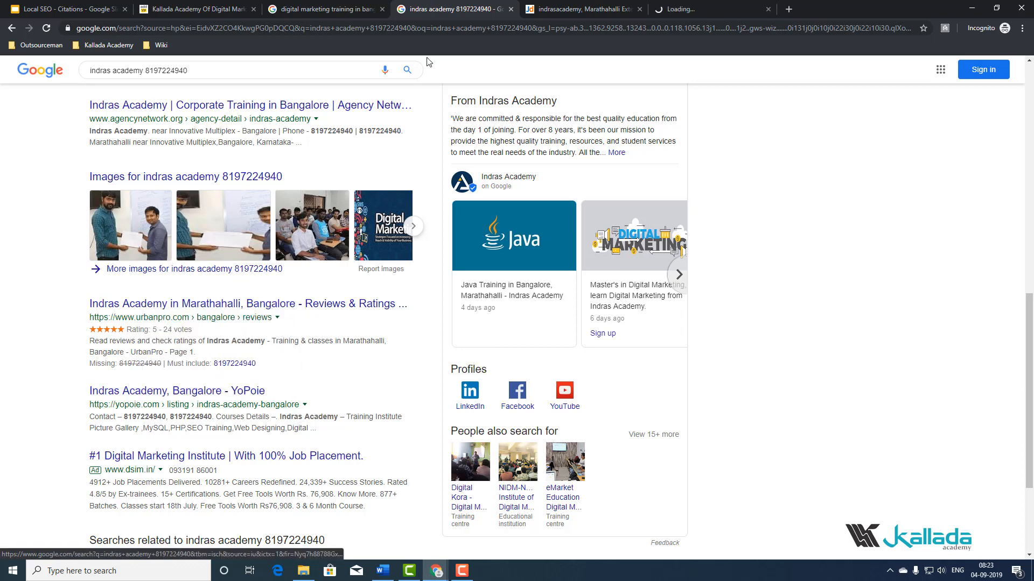
pyautogui.click(249, 304)
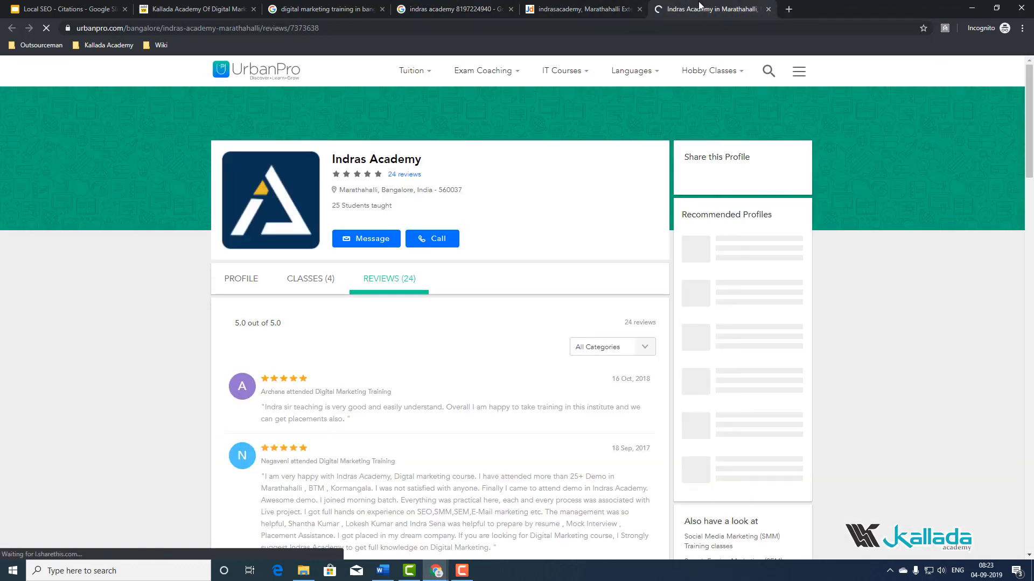
pyautogui.scroll(-3)
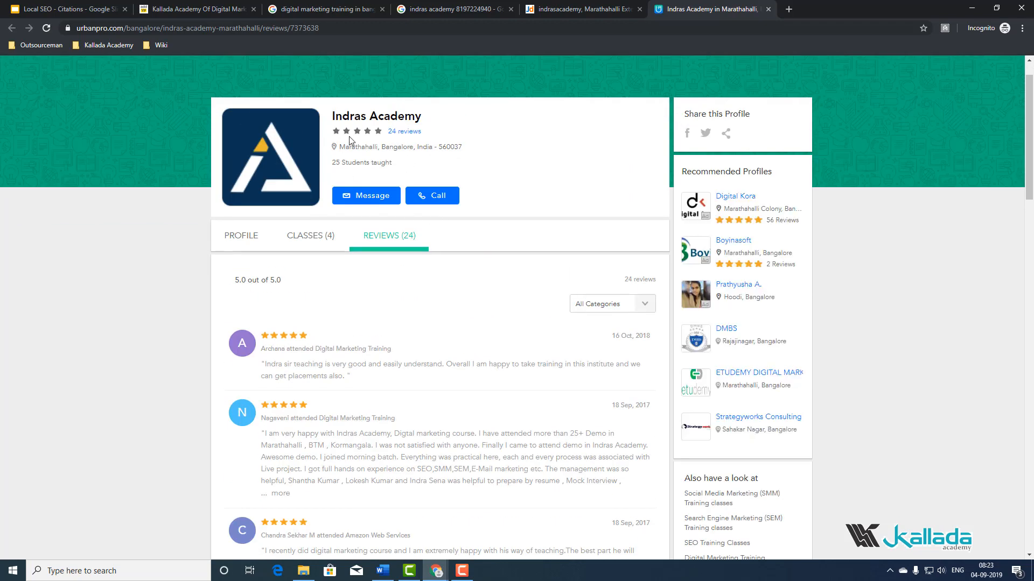
pyautogui.click(240, 236)
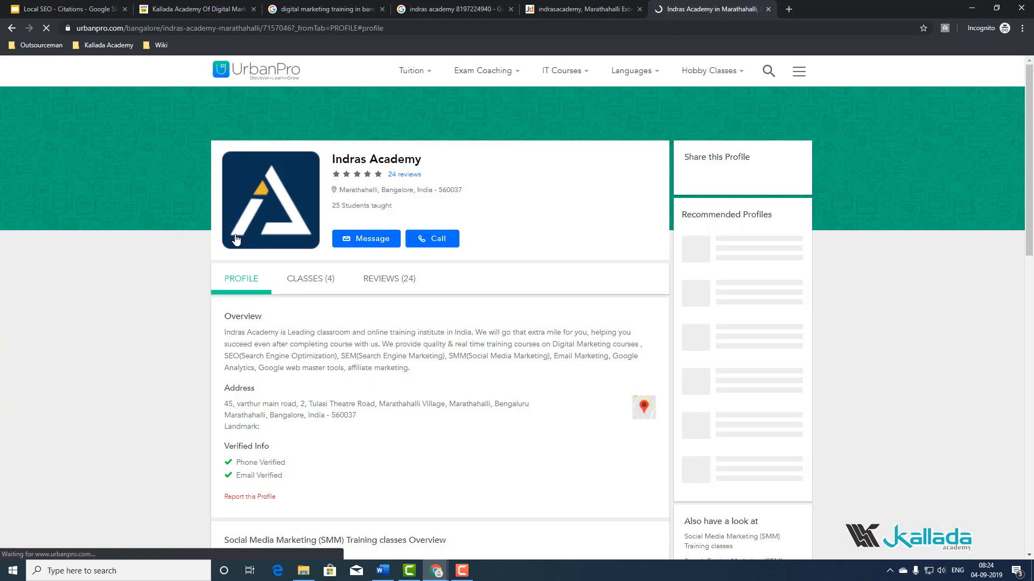
pyautogui.scroll(-3)
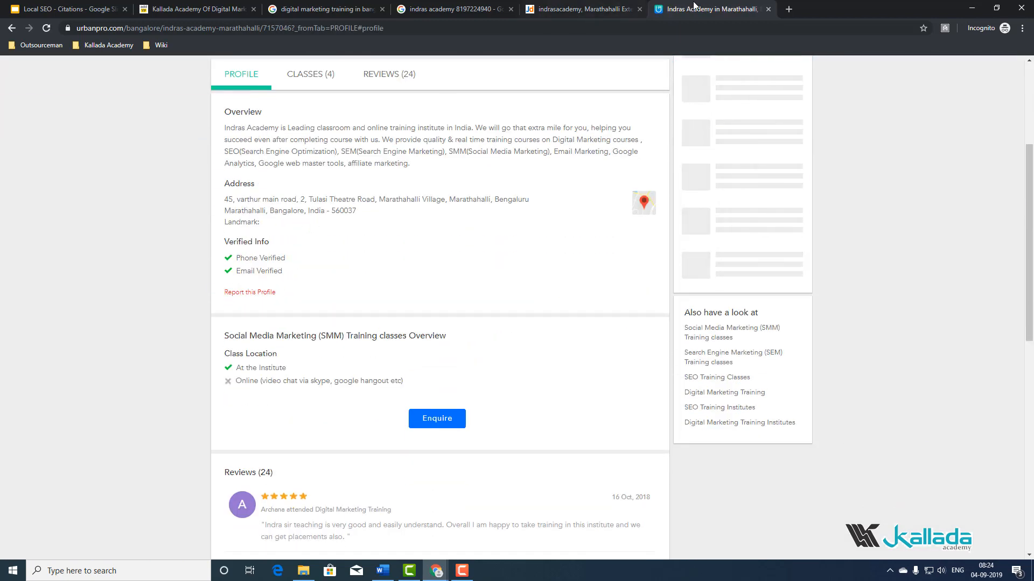
# Check the academy's YoPoie listing with address and contact number, then return to the search results
pyautogui.click(453, 9)
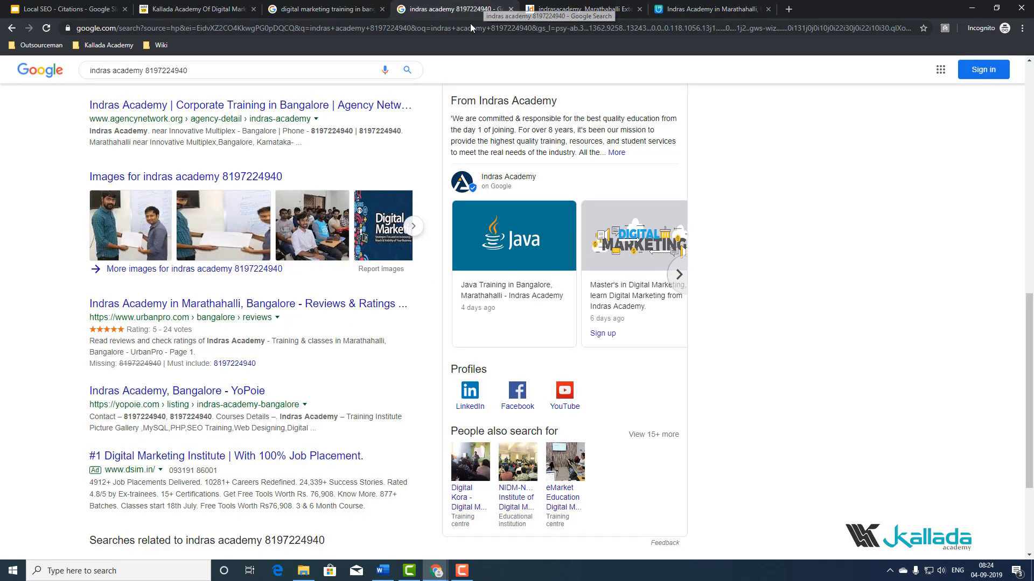
pyautogui.scroll(-3)
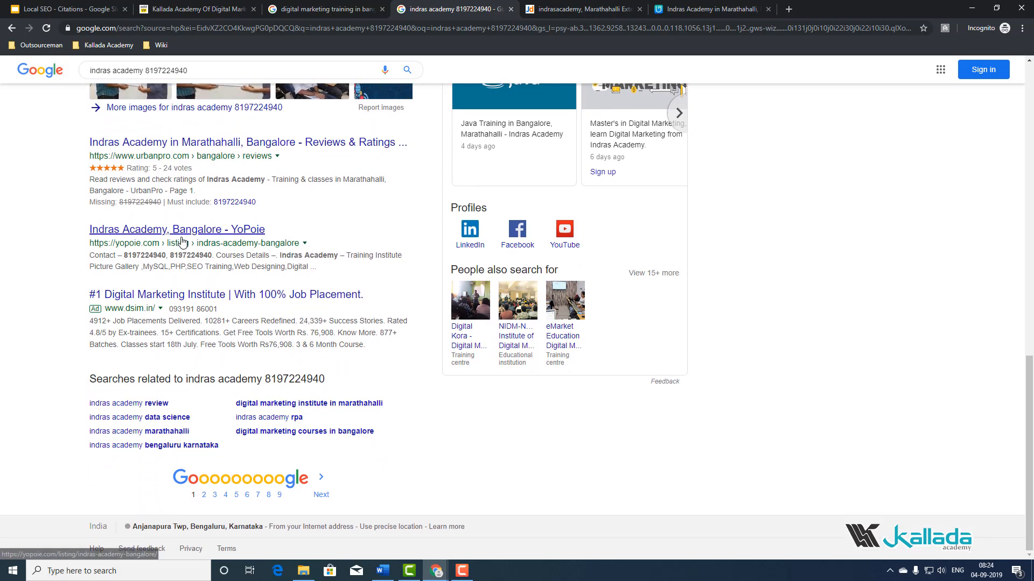
pyautogui.click(175, 228)
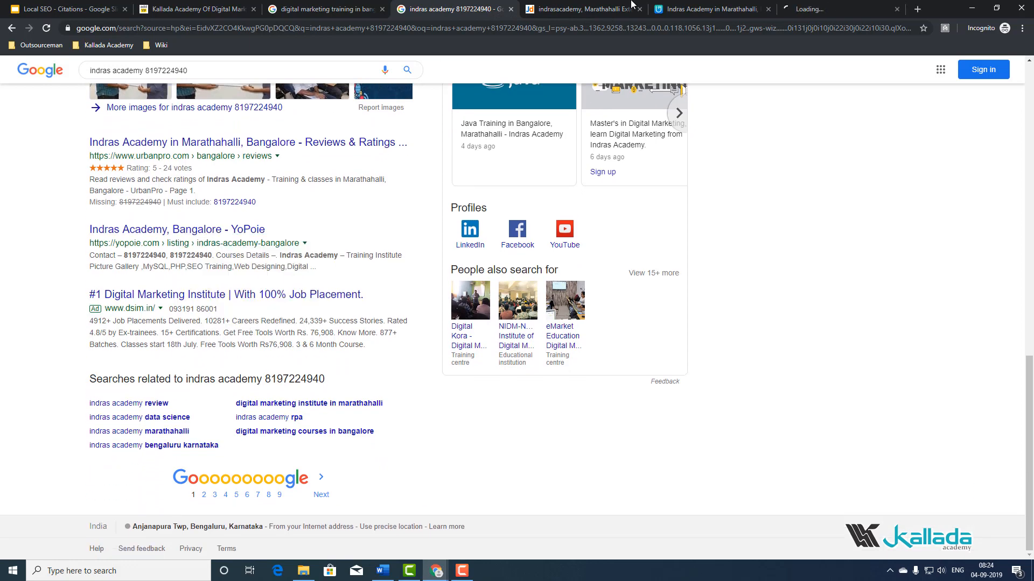
pyautogui.click(175, 229)
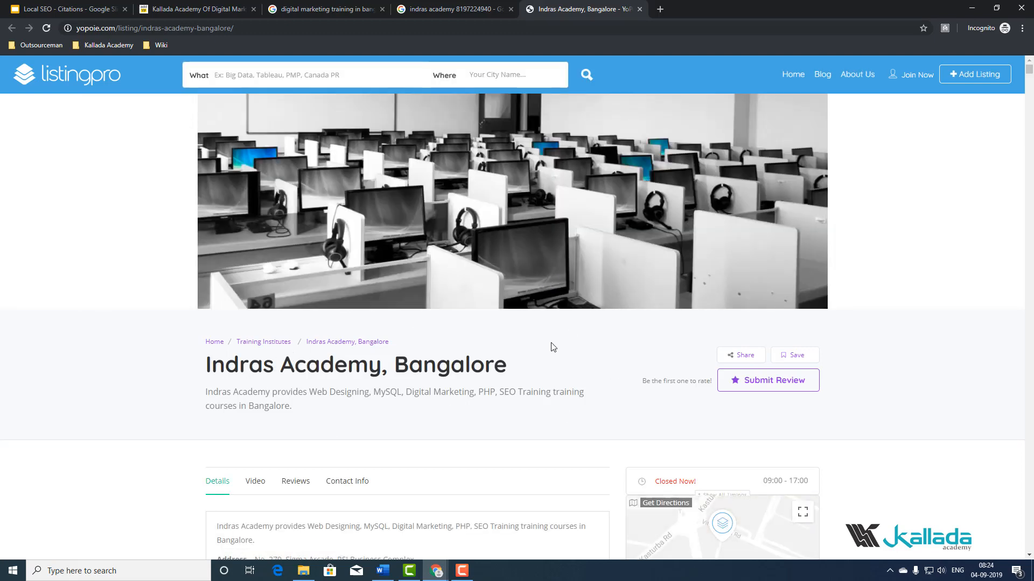
pyautogui.scroll(-3)
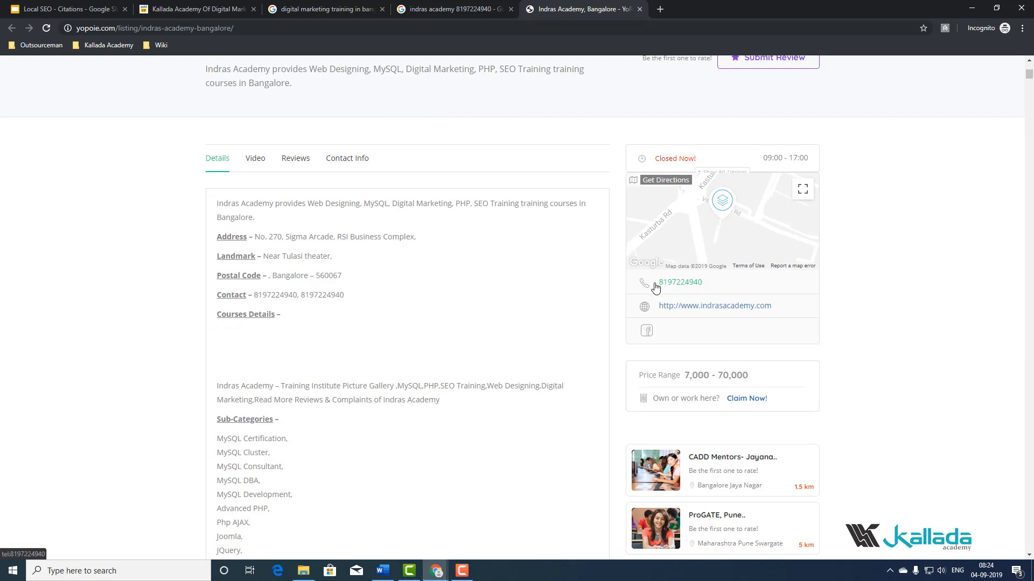
pyautogui.moveTo(536, 211)
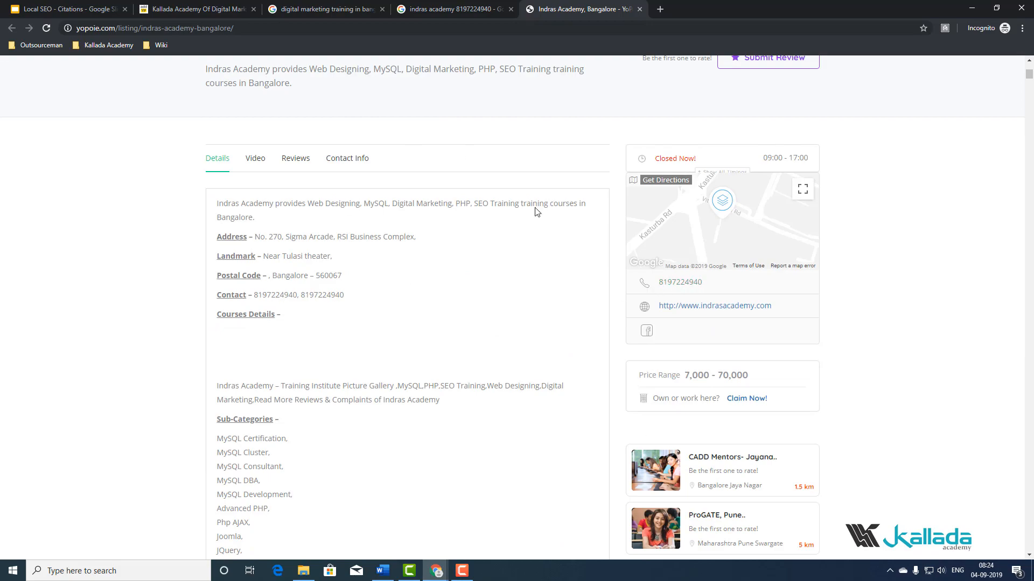
pyautogui.click(454, 8)
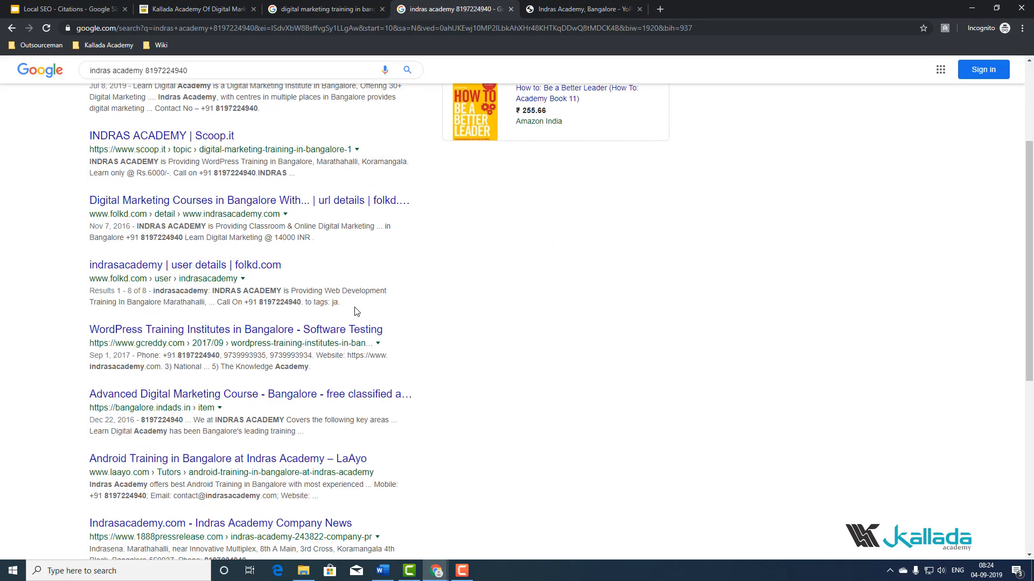
# Glance at the maps and search tabs, then return to the 'How To Find Local Citations' slide
pyautogui.click(325, 8)
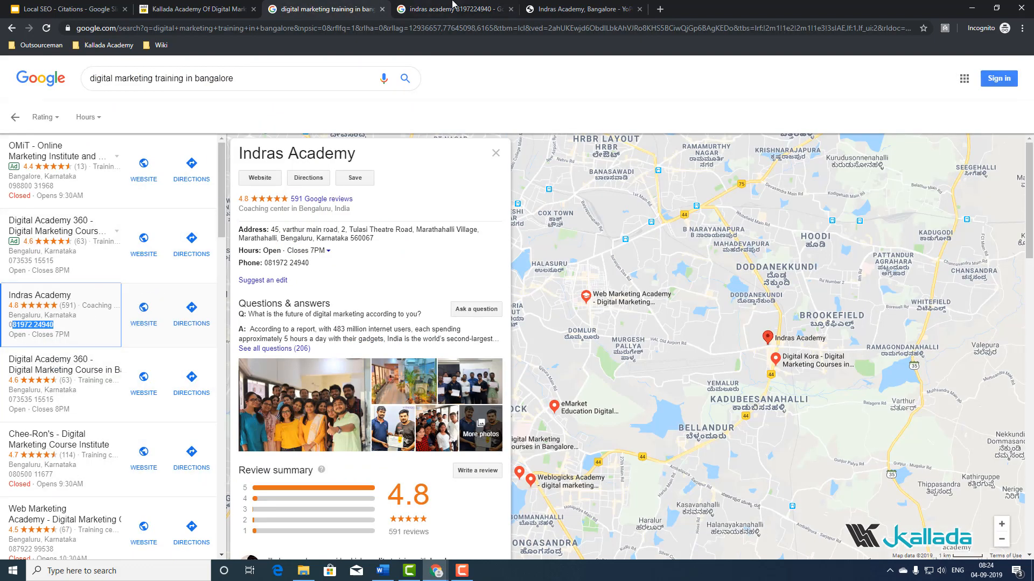
pyautogui.click(452, 9)
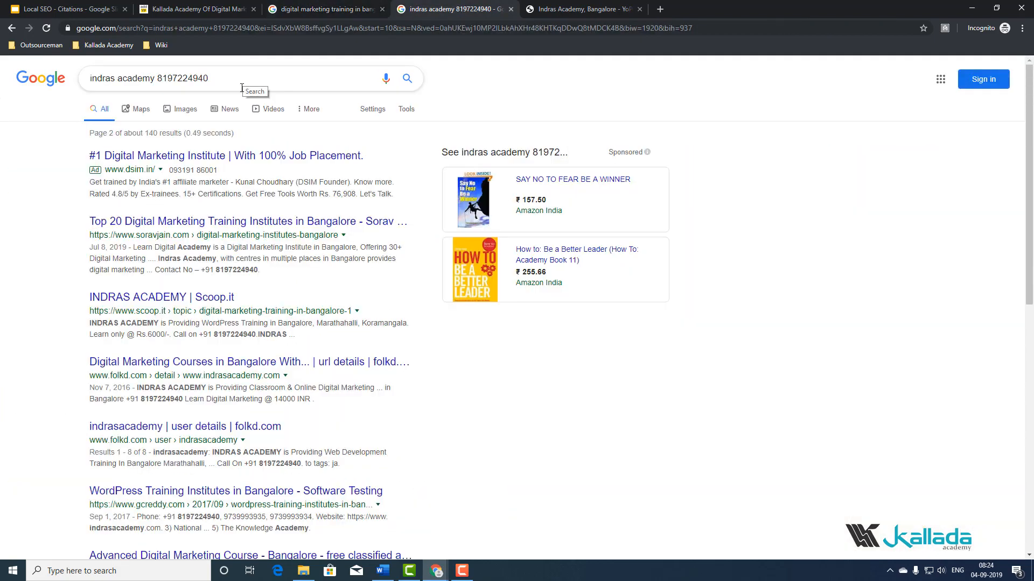
pyautogui.moveTo(242, 92)
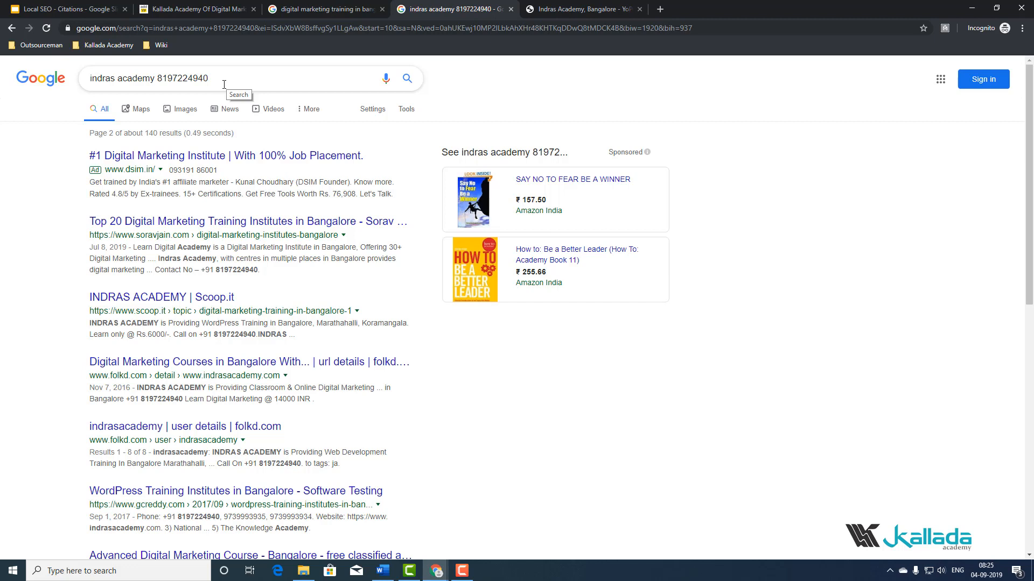
pyautogui.moveTo(233, 128)
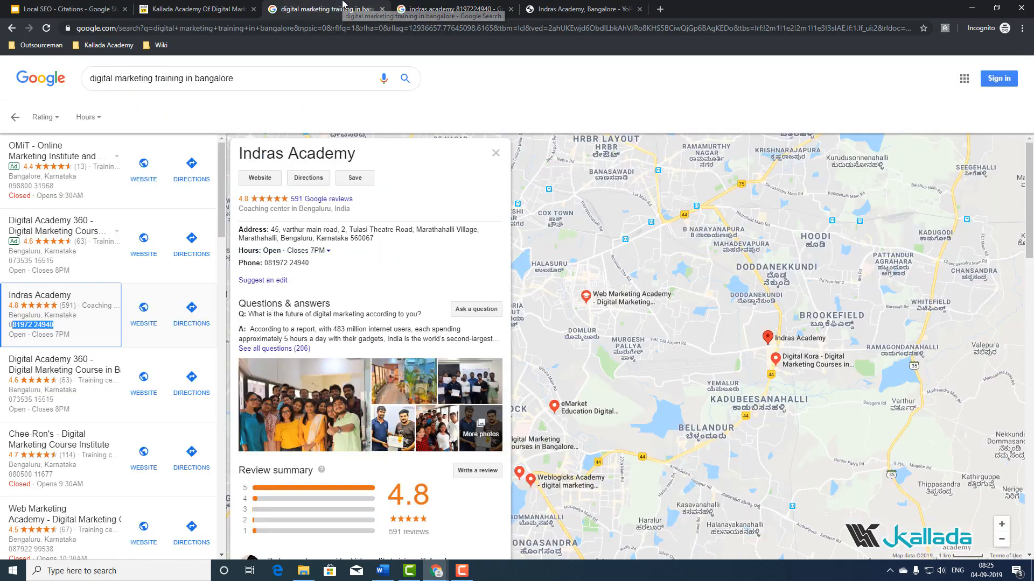
pyautogui.click(62, 9)
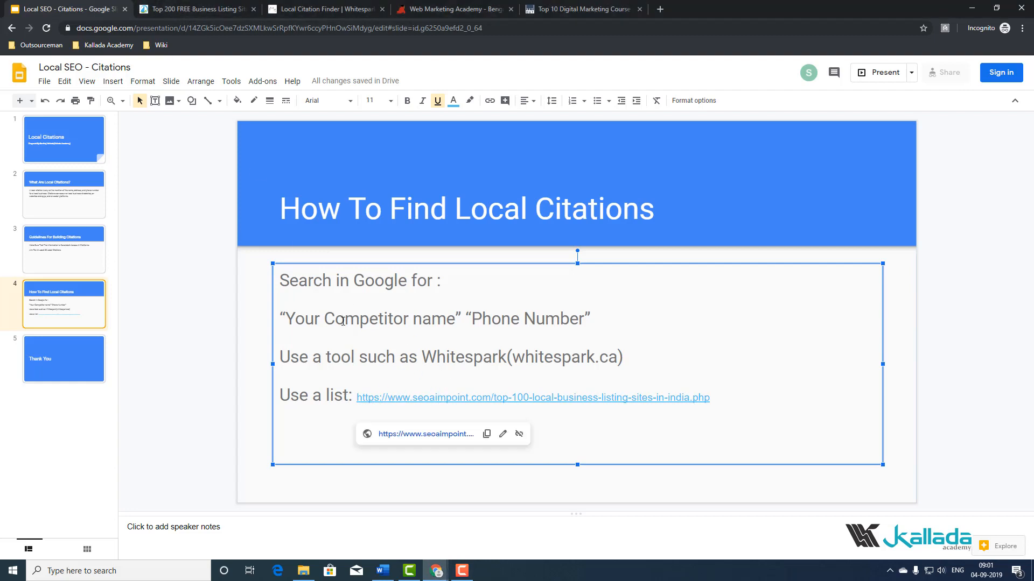
# Follow the seoaimpoint link to the top 200 dofollow Indian business listing sites and scan its DA/PA table
pyautogui.click(195, 9)
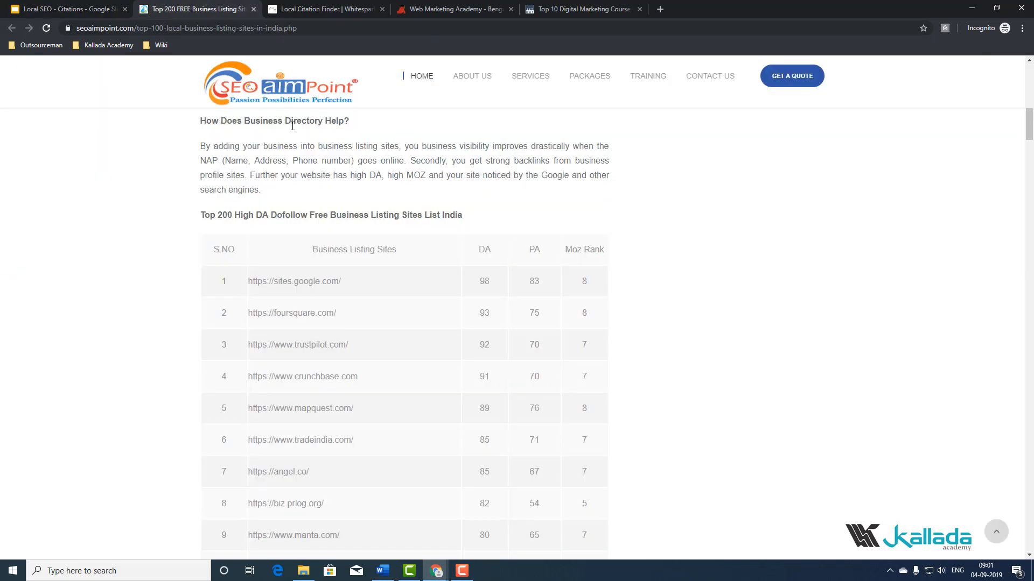
pyautogui.moveTo(228, 215)
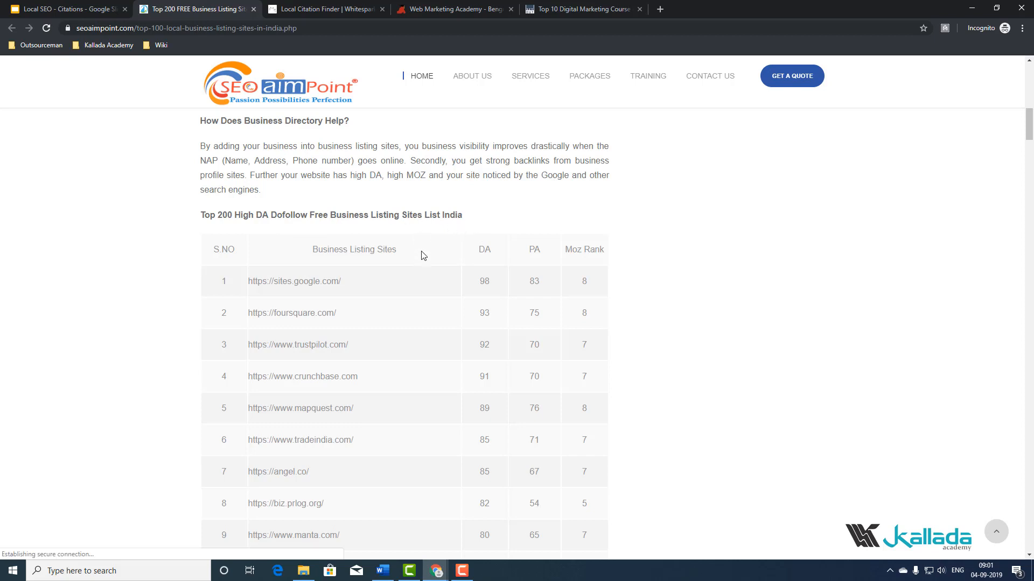
pyautogui.moveTo(334, 190)
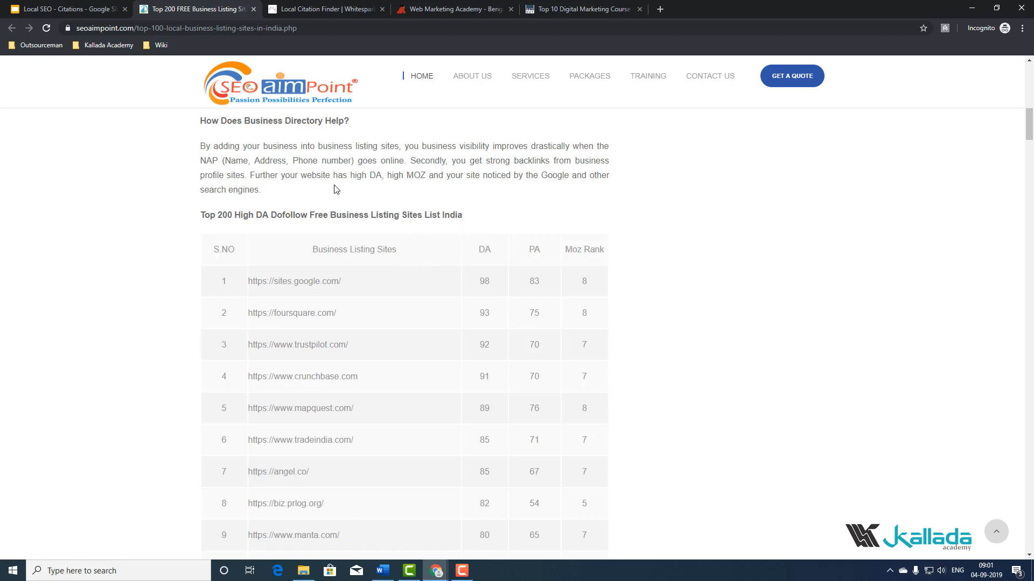
pyautogui.scroll(-3)
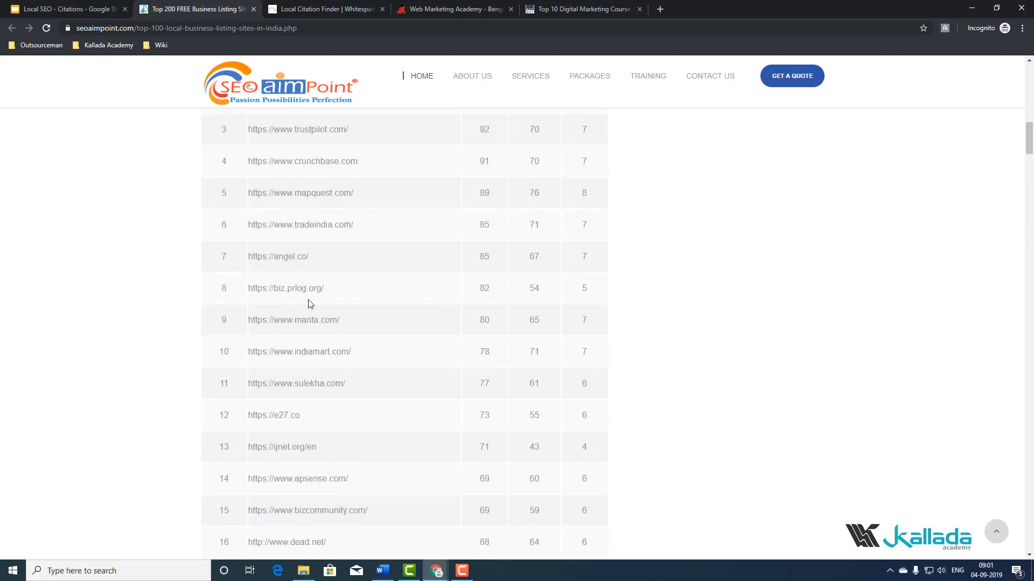
pyautogui.moveTo(298, 301)
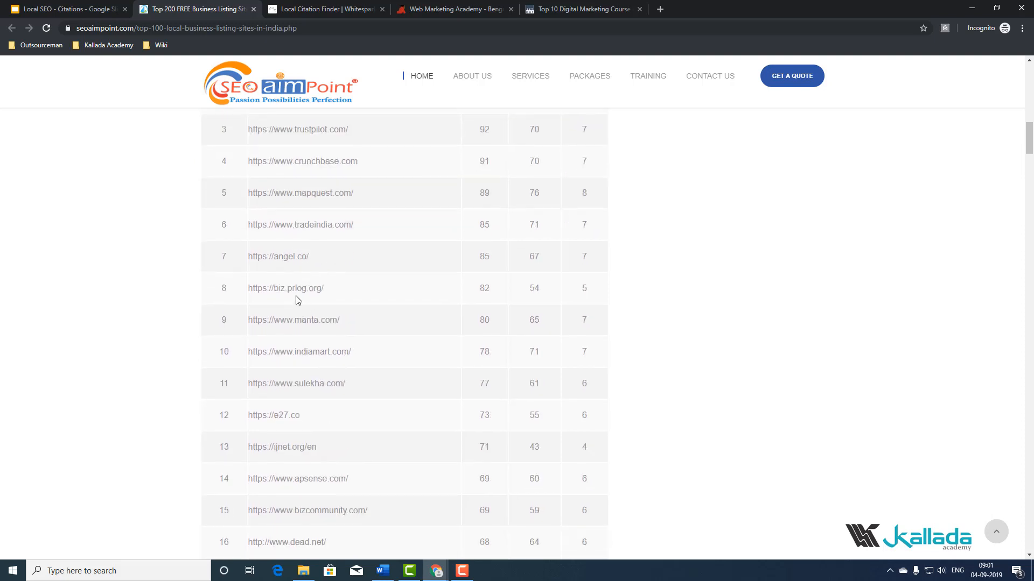
pyautogui.moveTo(347, 236)
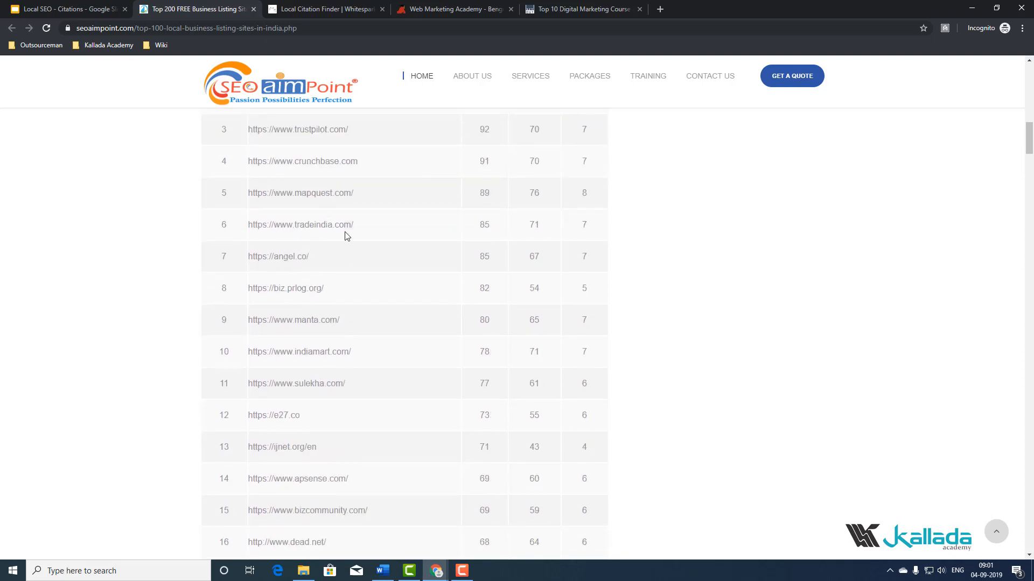
pyautogui.scroll(3)
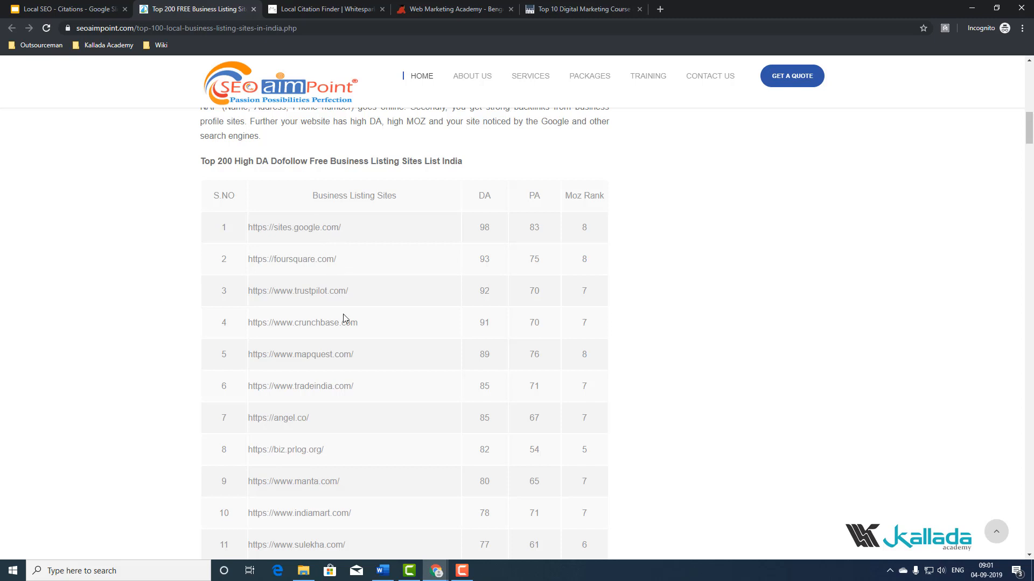
pyautogui.moveTo(360, 413)
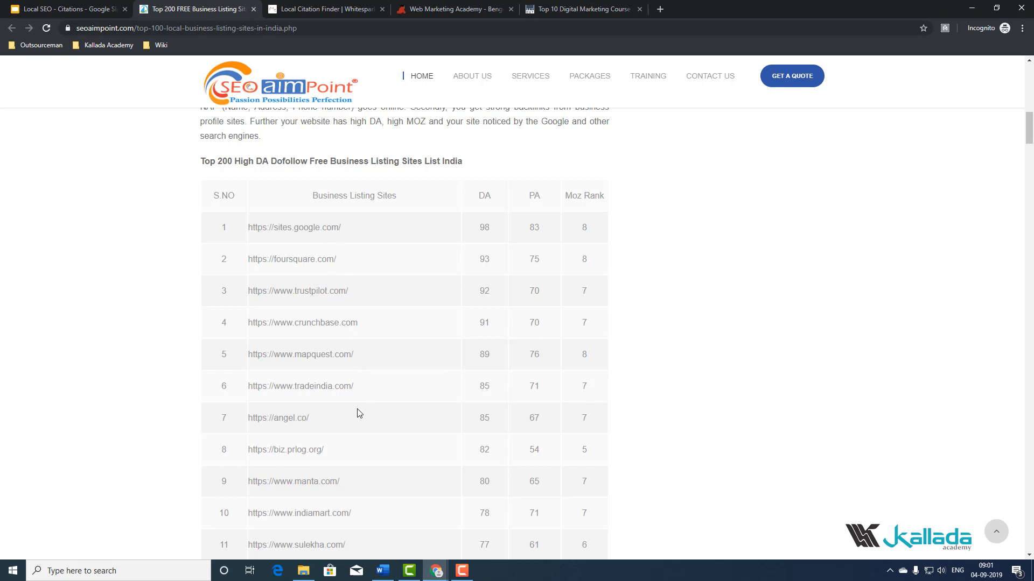
pyautogui.moveTo(290, 331)
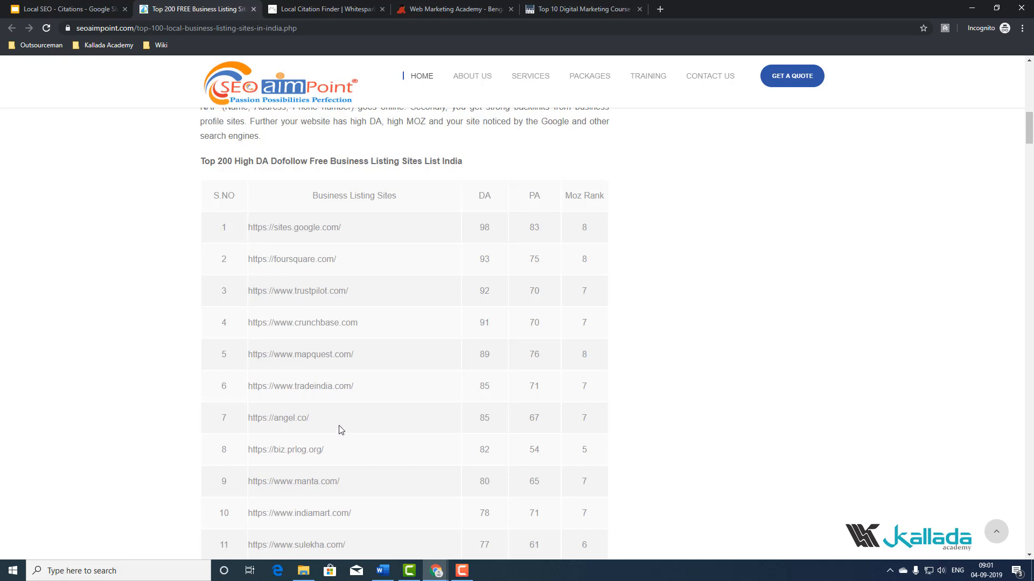
pyautogui.moveTo(336, 421)
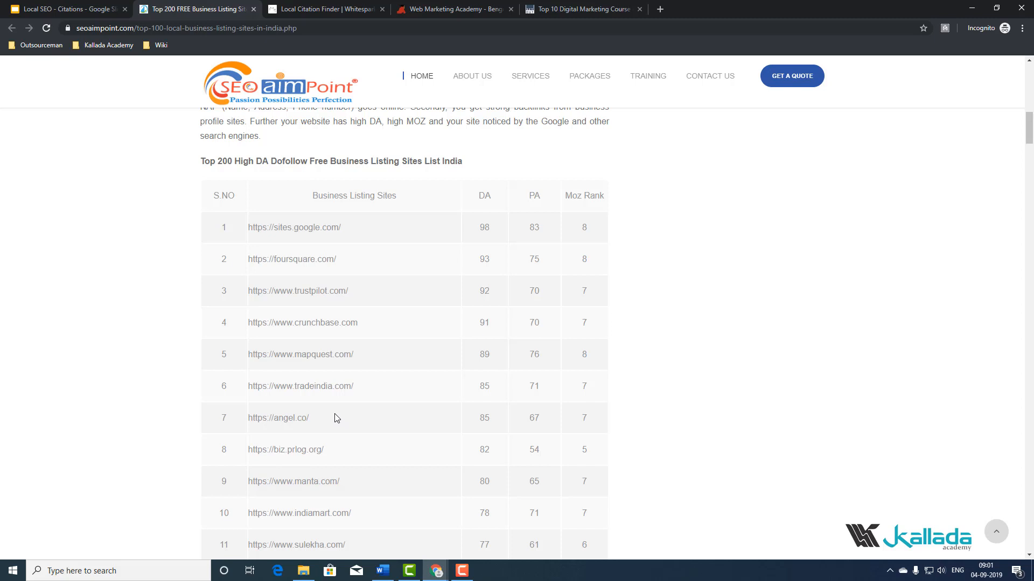
pyautogui.moveTo(333, 416)
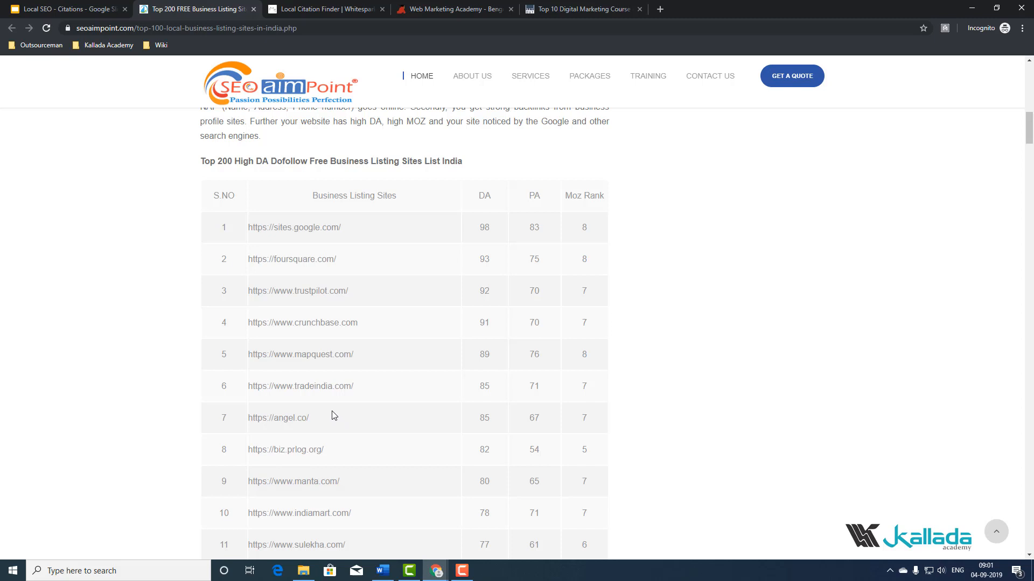